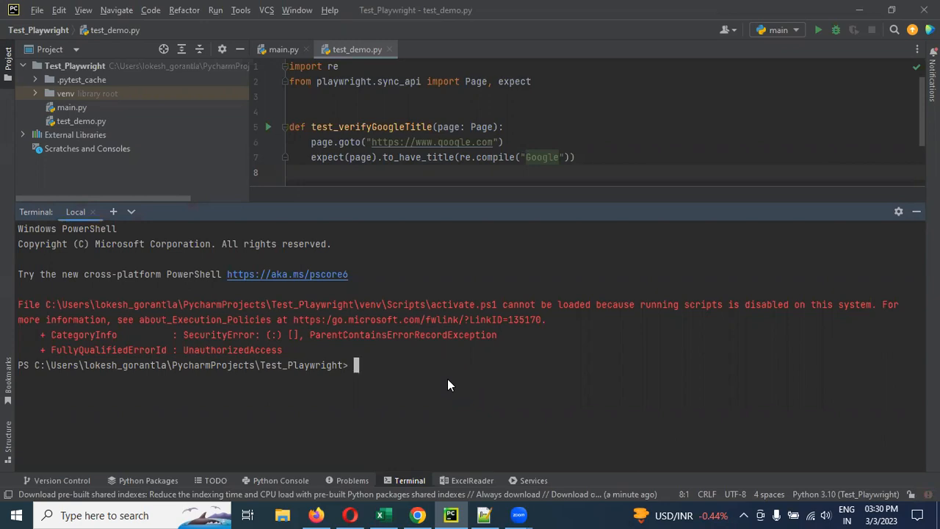
Run plain pytest in the terminal so the Google title test passes, noting '1 pytest' in the notes.
type("pytest")
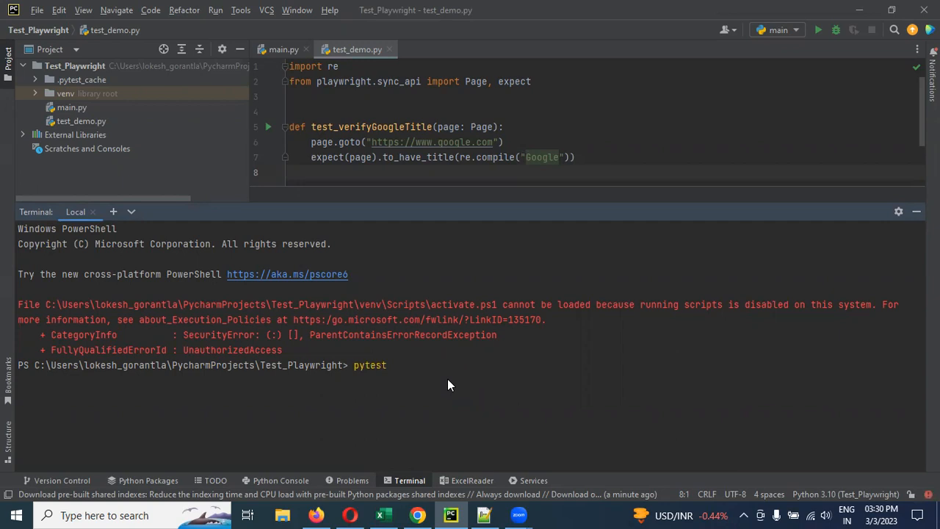
key("Return")
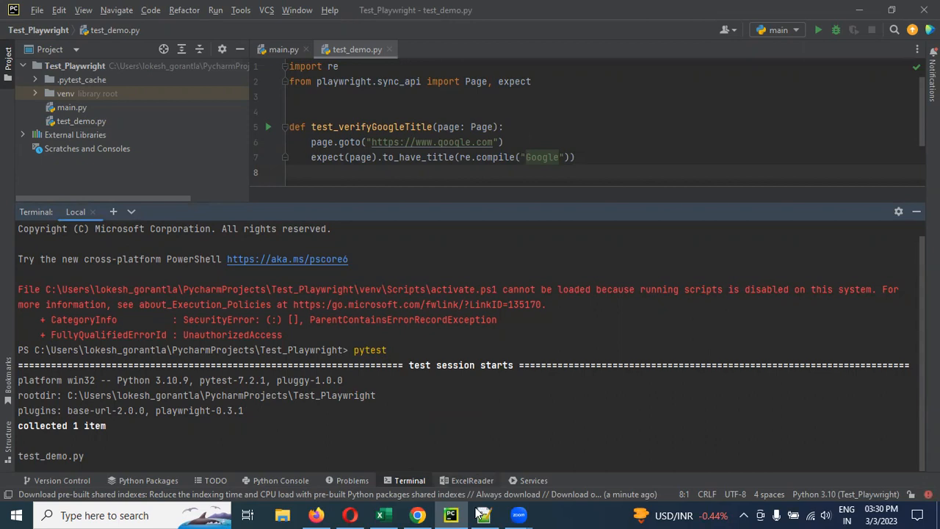
mouse_move(425, 220)
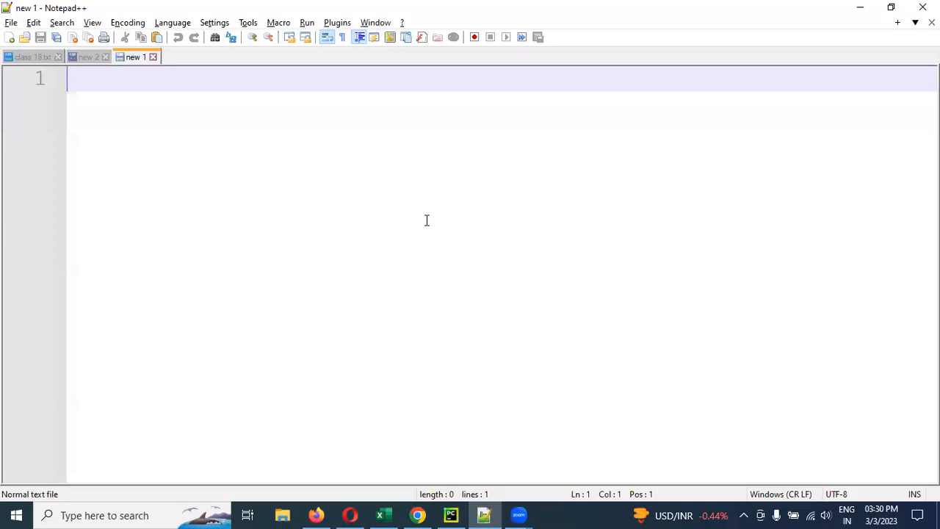
type("1")
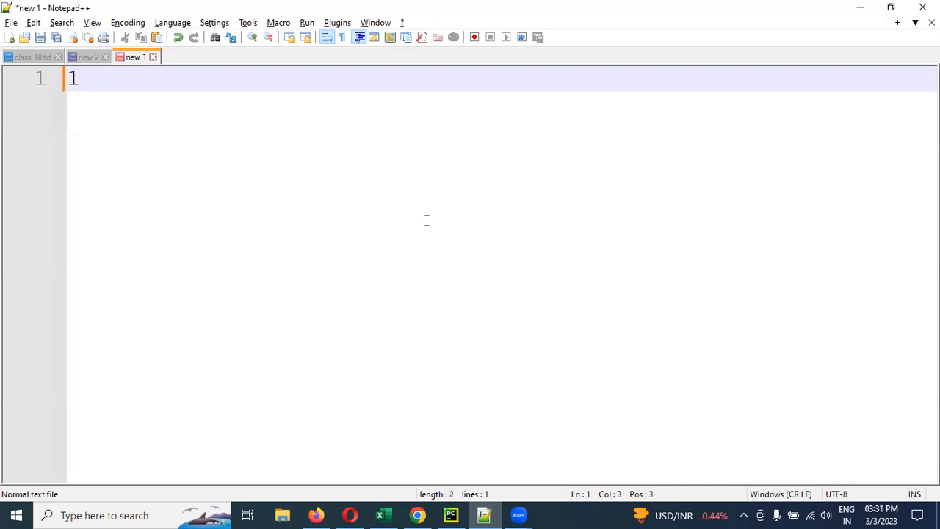
type("pytest")
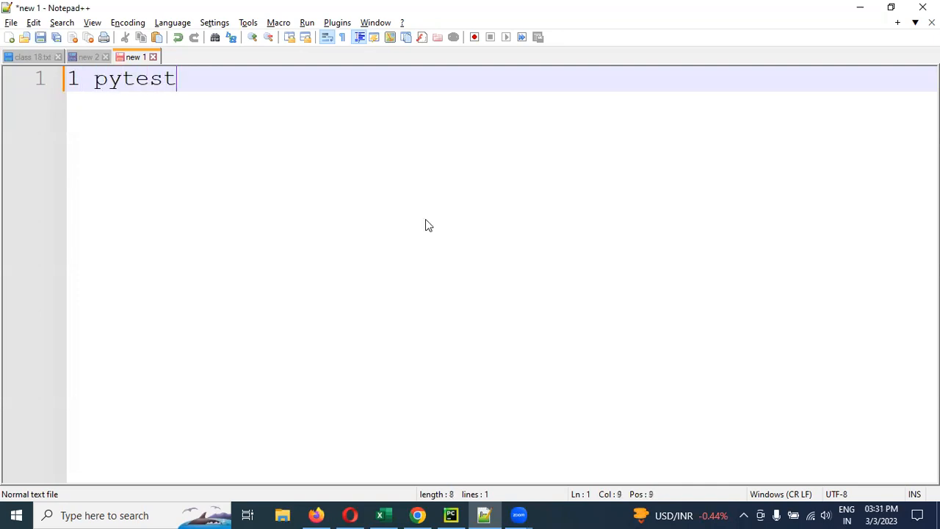
left_click(449, 514)
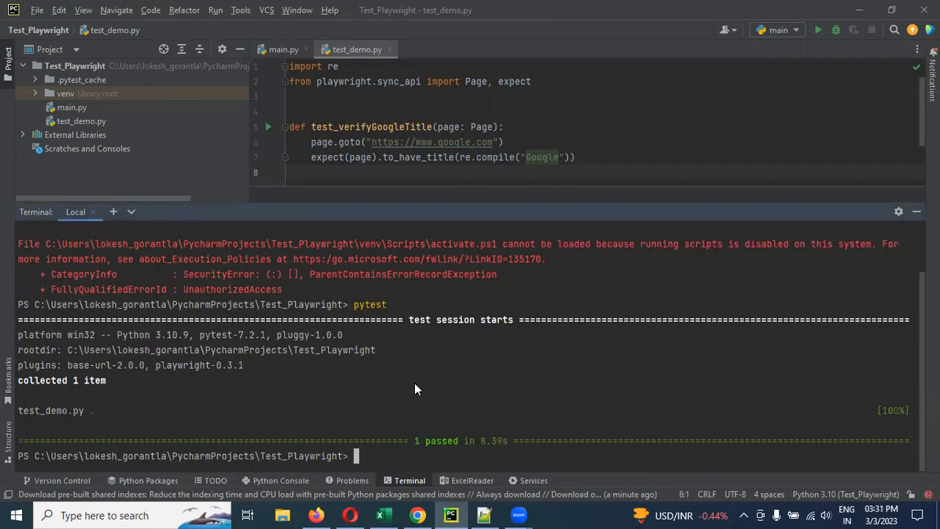
mouse_move(374, 444)
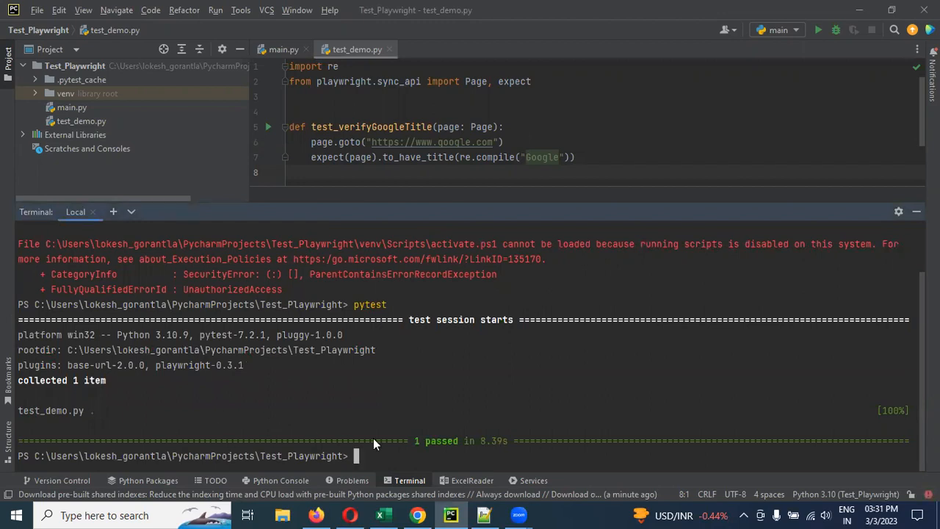
mouse_move(485, 511)
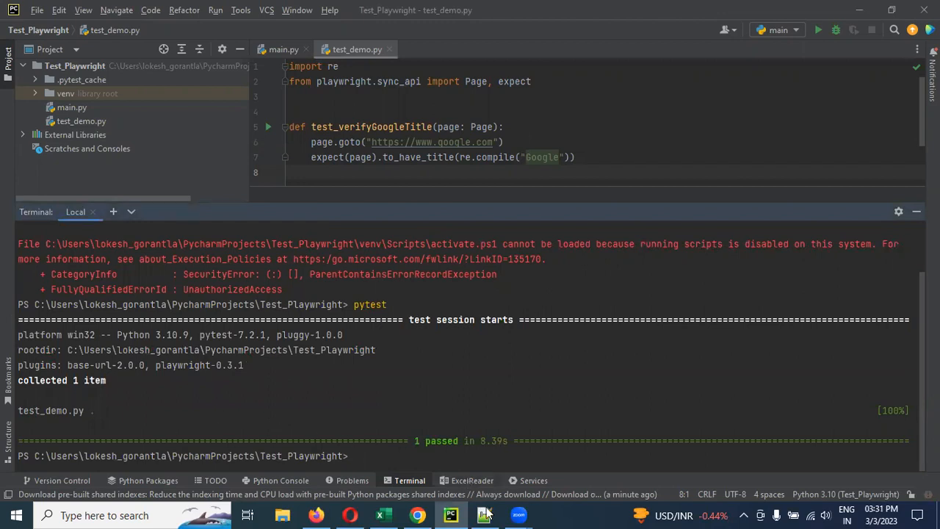
Note a second command, '2 pytest -v -s', on a new line below the plain pytest entry.
left_click(481, 513)
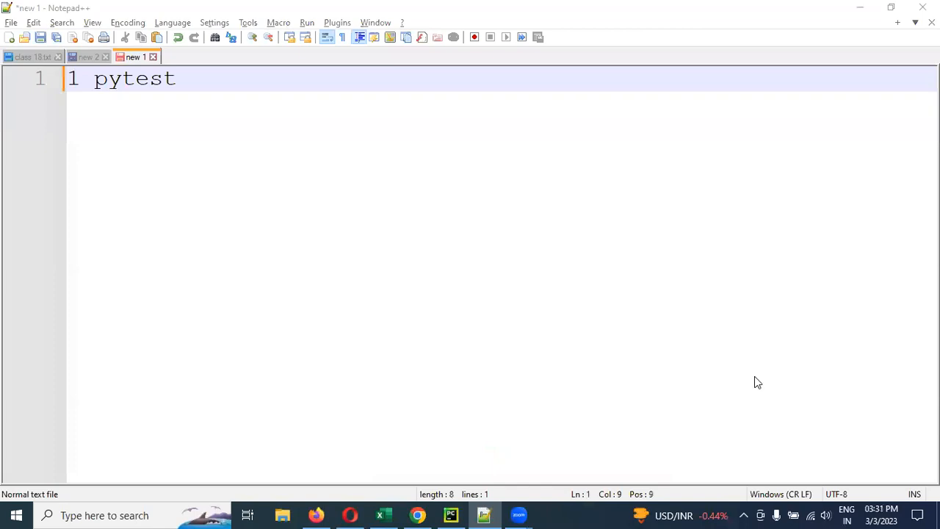
mouse_move(118, 188)
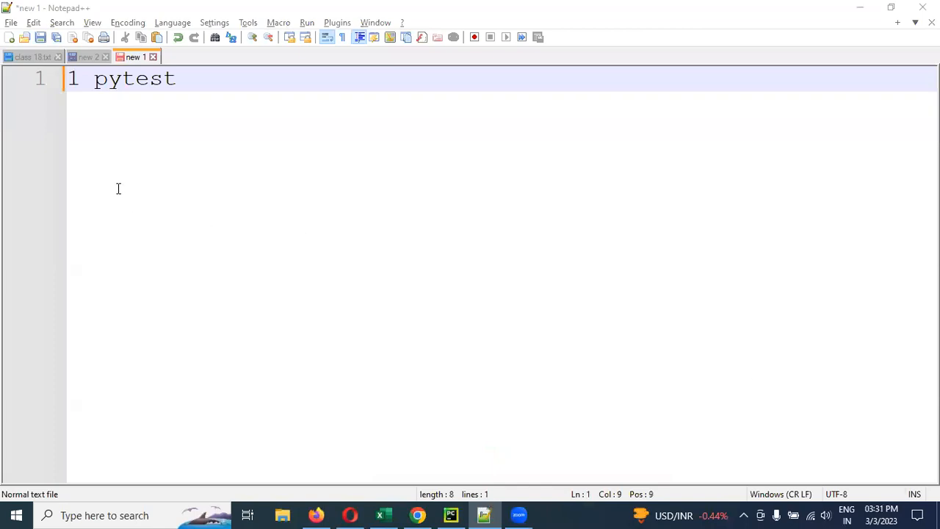
key("Enter")
type("2 pytest -v -s")
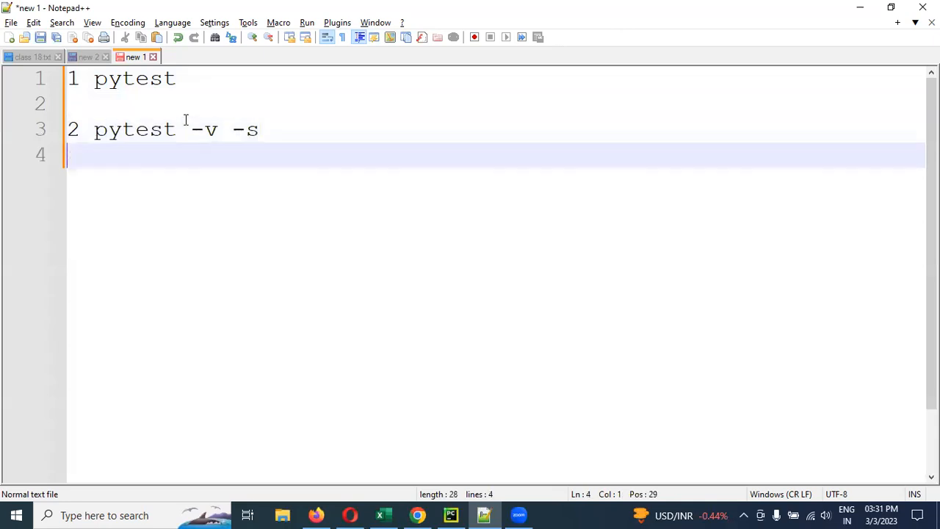
left_click(259, 129)
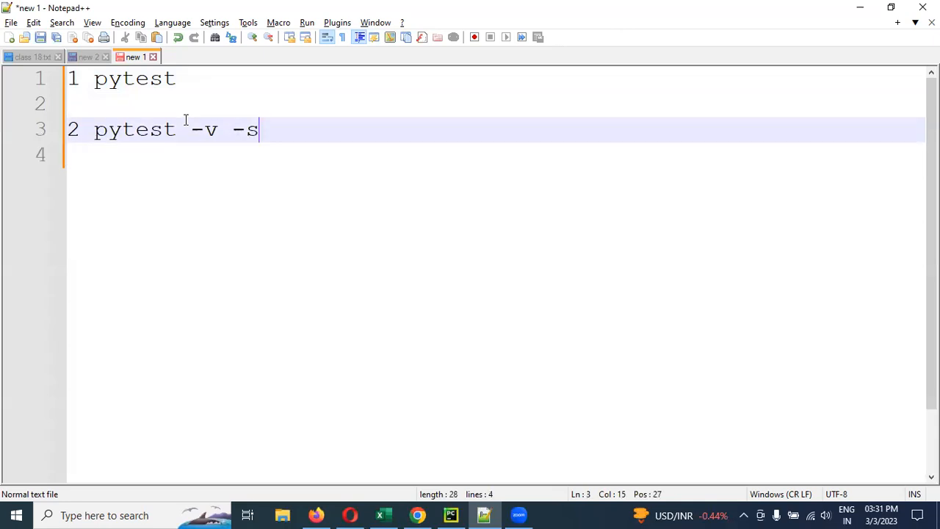
Run pytest -v -s, see test_verifyGoogleTitle pass on chromium, and record the command in the notes.
left_click(449, 514)
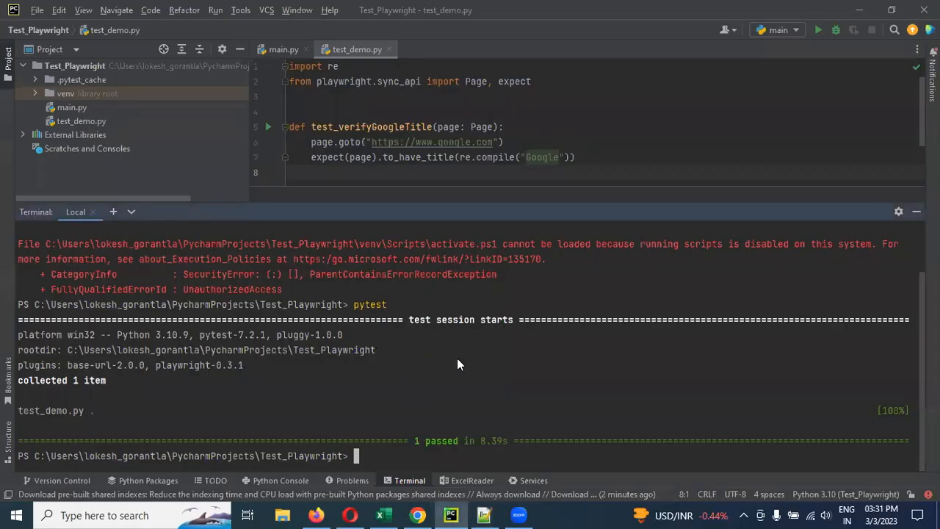
type("pytest")
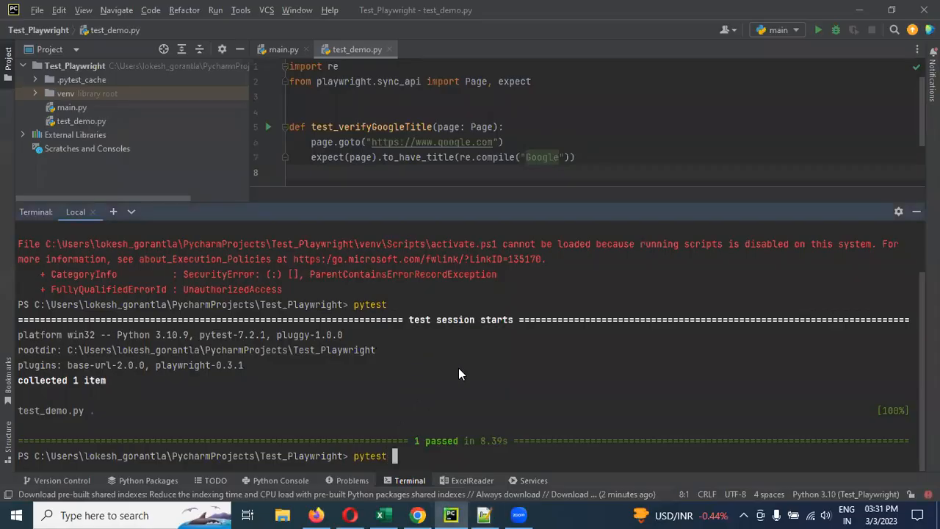
type("-v -s")
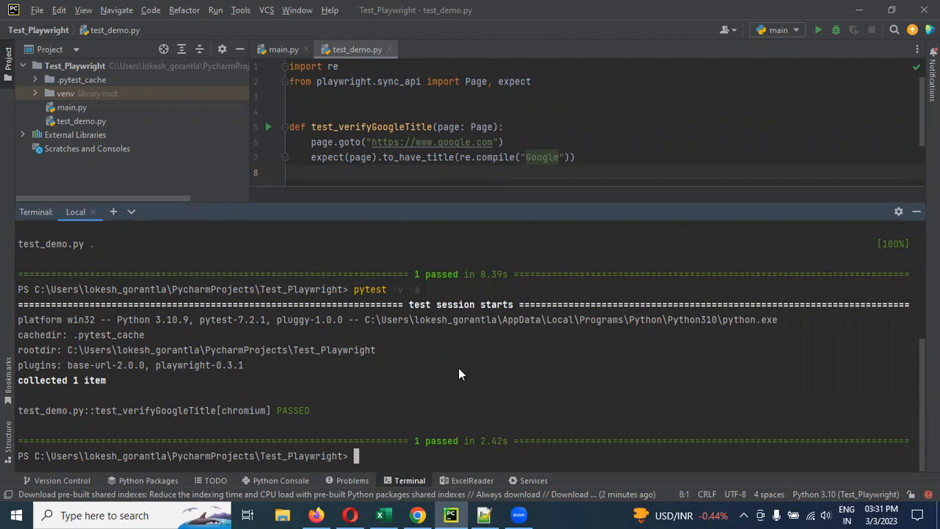
mouse_move(232, 424)
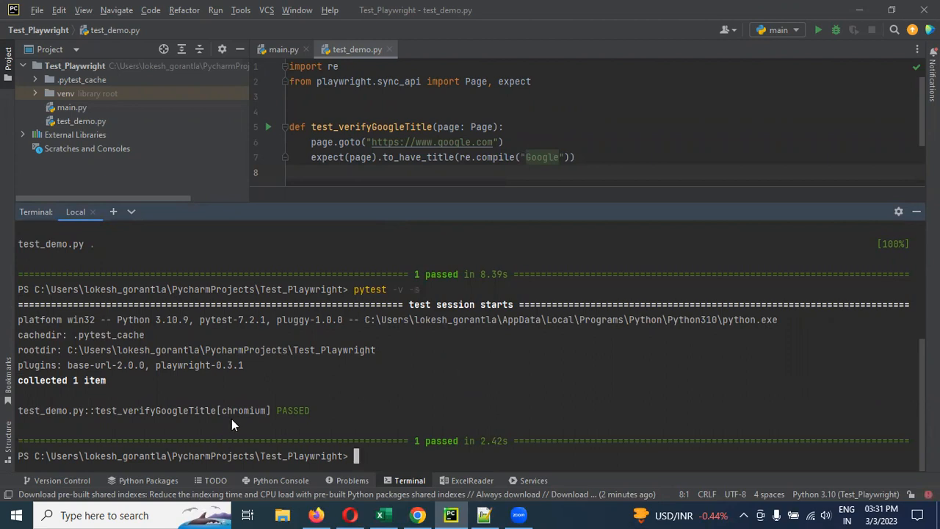
double_click(244, 411)
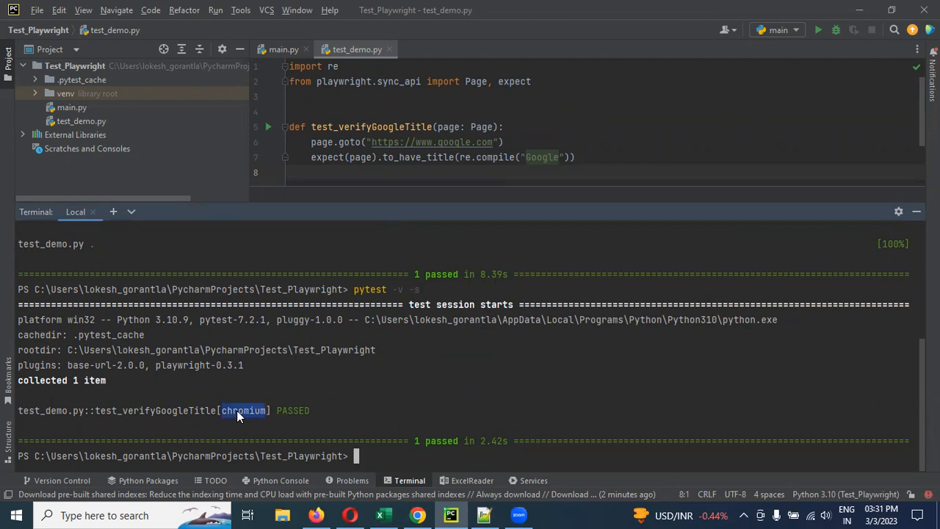
type("pytest -v -s")
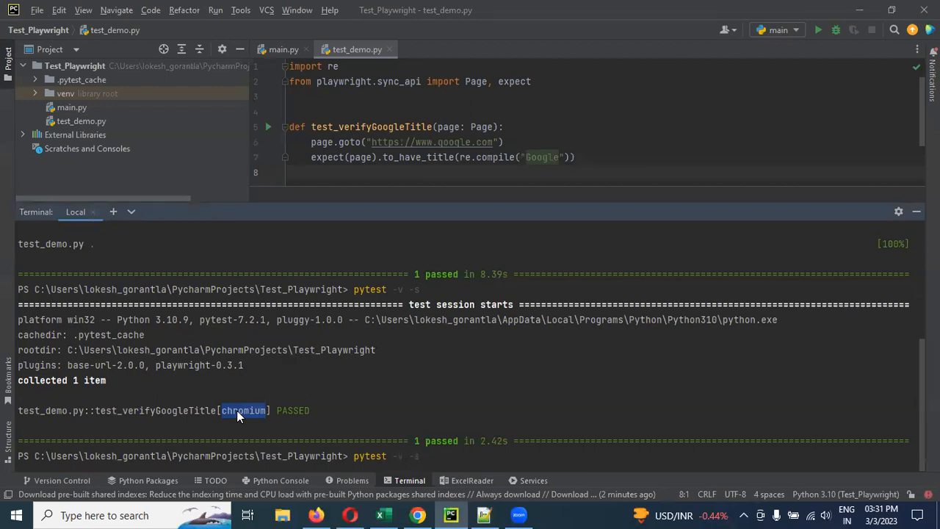
left_click(482, 514)
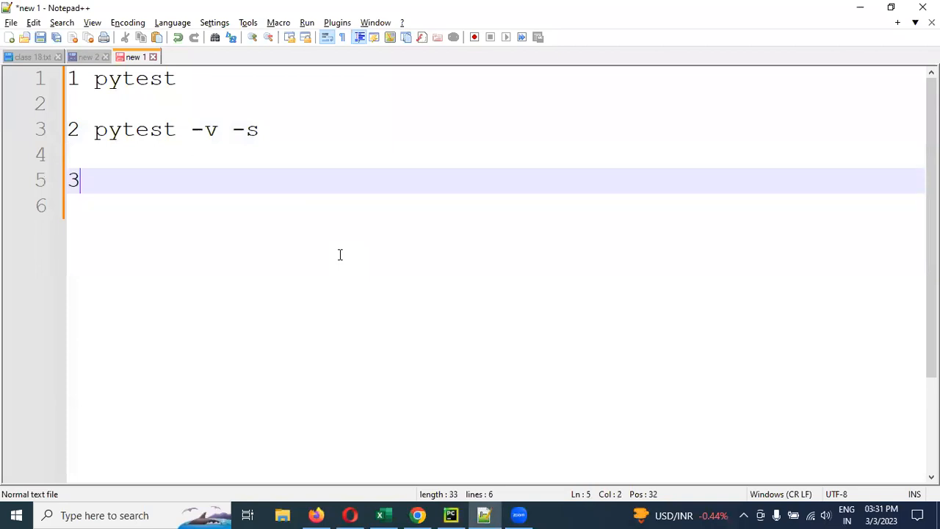
Note a third command, '3 pytest -v -s --browser firefox', with a fresh line beneath it.
type("pytest")
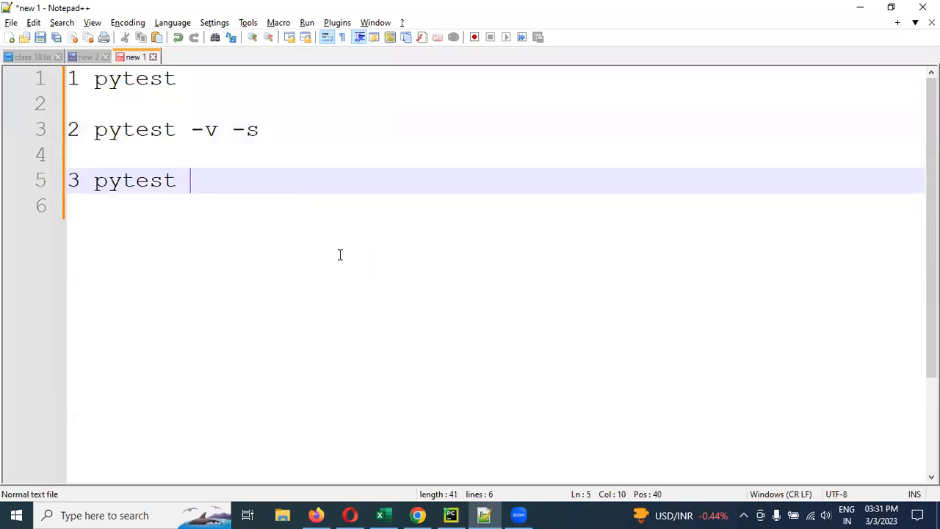
type("-")
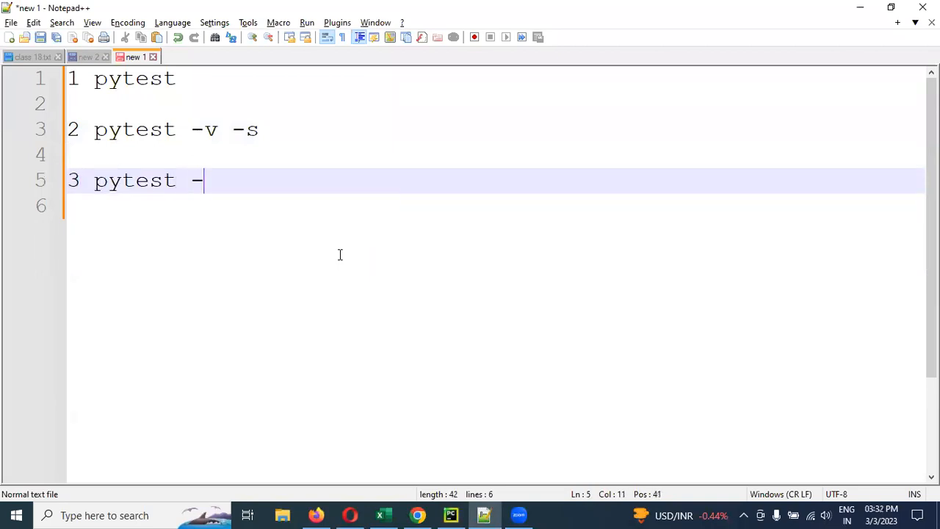
type("v -s")
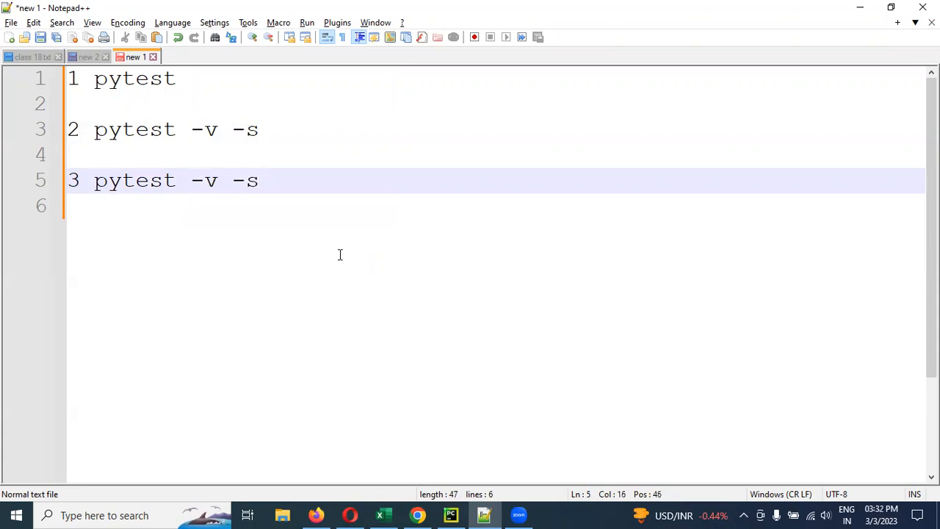
type("--b")
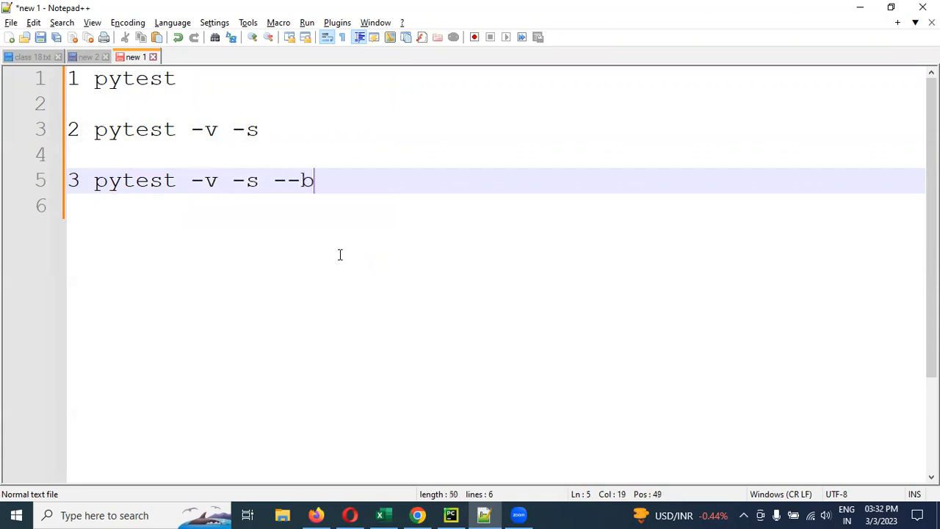
type("rowser")
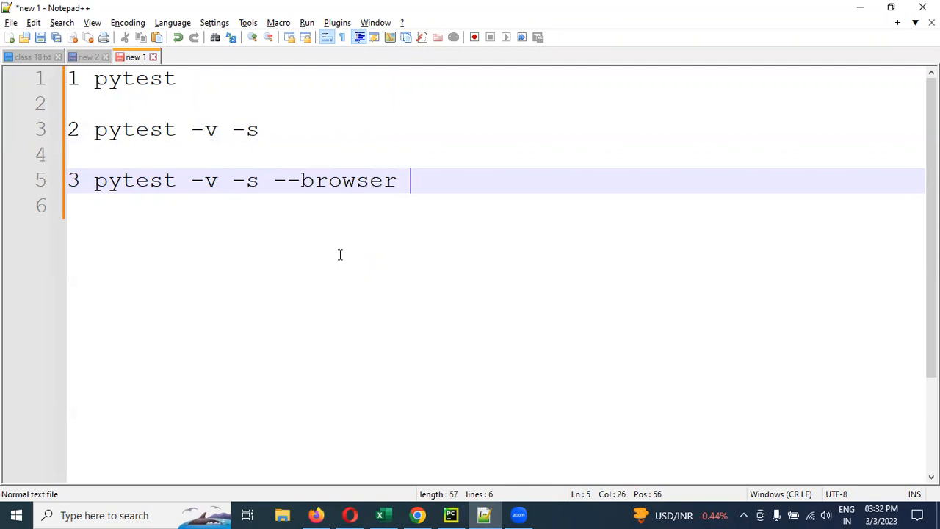
type("firefox")
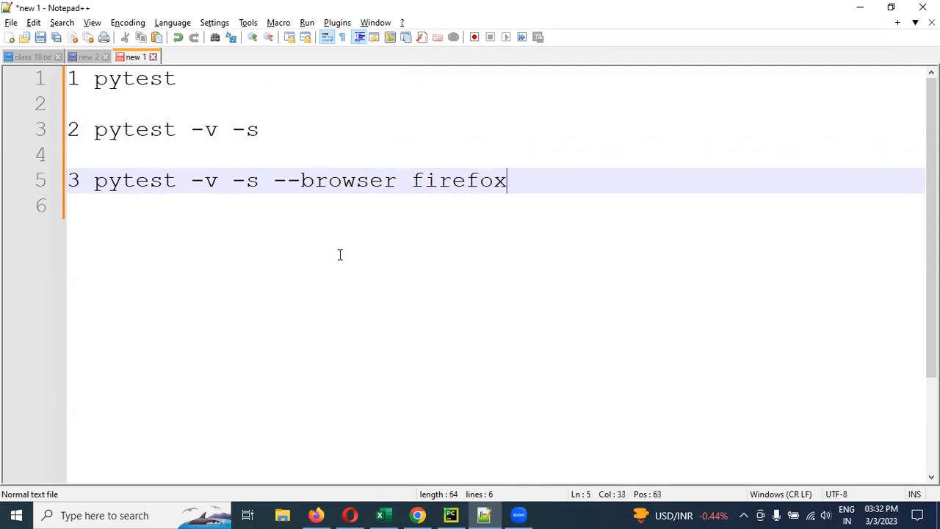
key("enter")
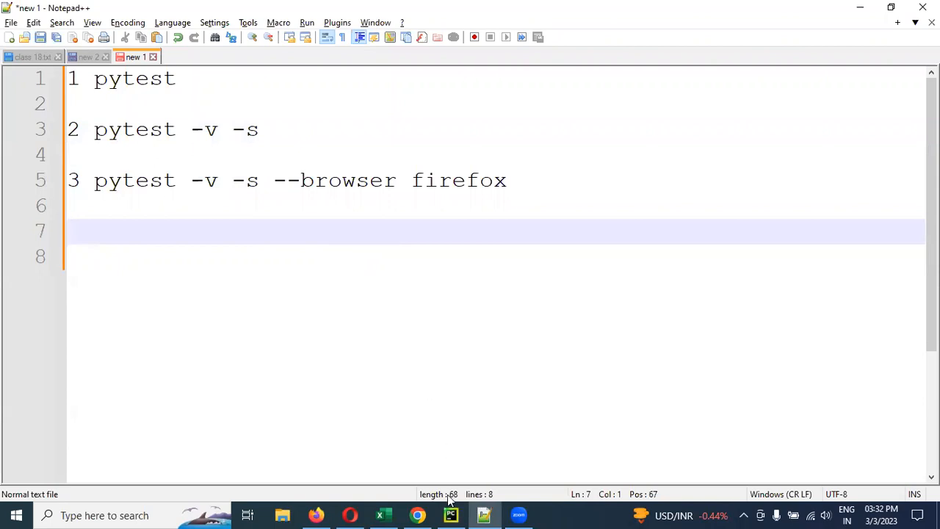
Run pytest -v -s --browser firefox and confirm the Google title test passed on firefox.
left_click(449, 513)
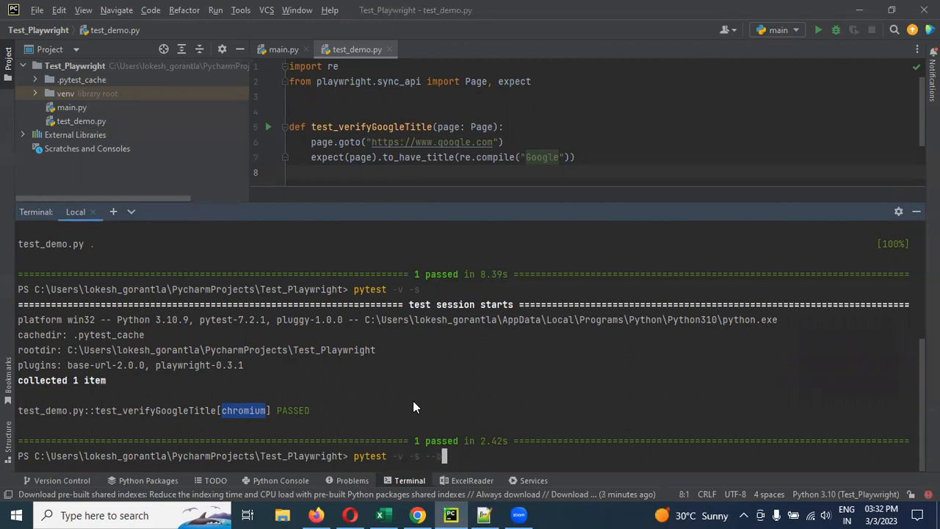
type("--browser")
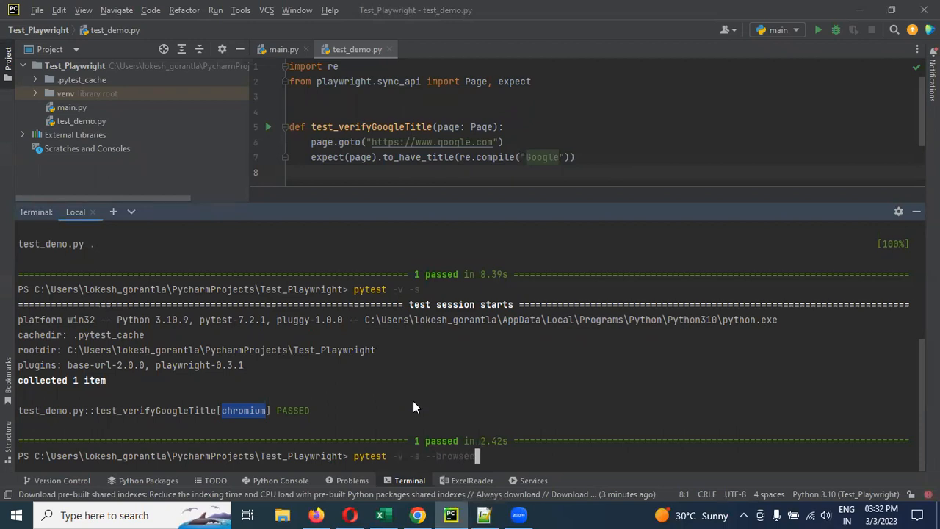
type("firefox")
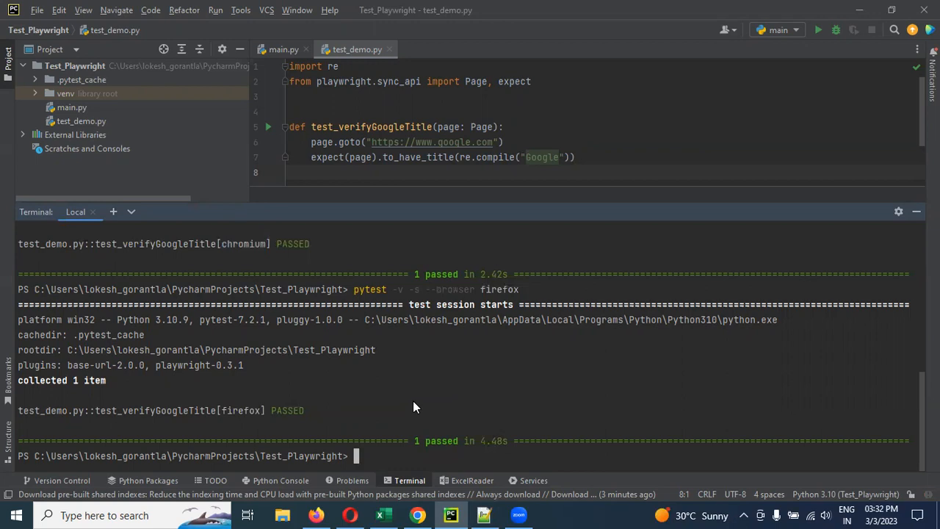
mouse_move(241, 410)
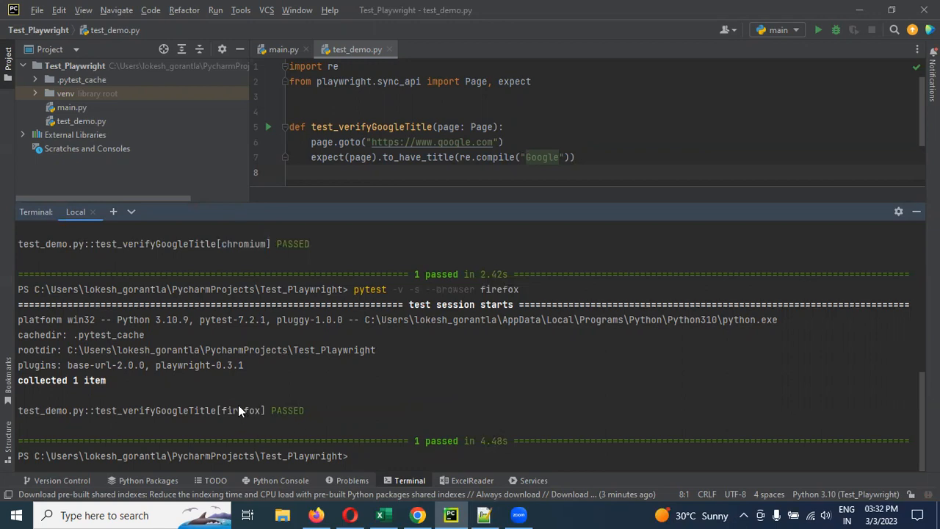
double_click(241, 409)
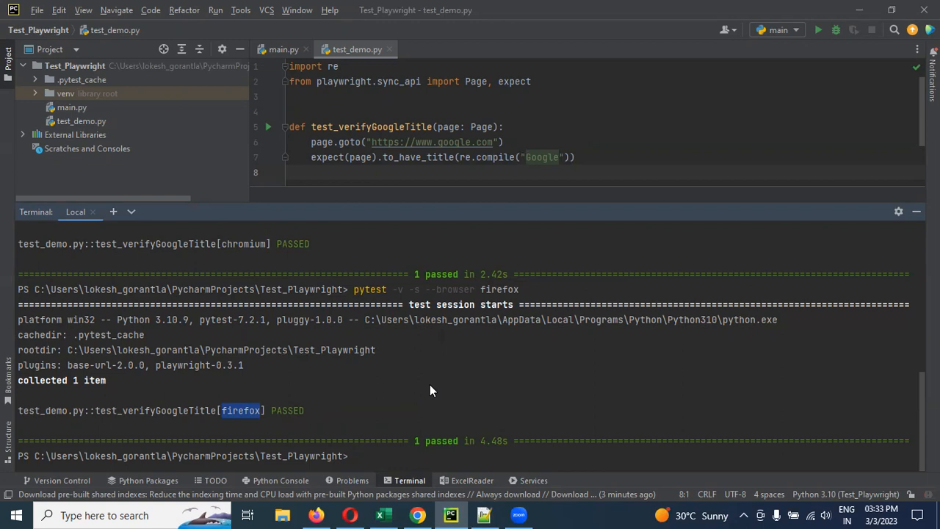
left_click(483, 514)
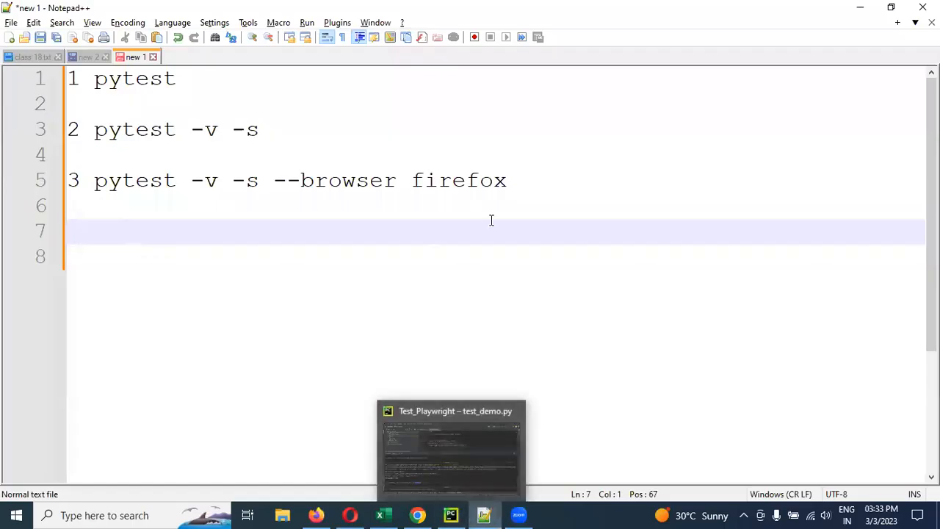
Note a fourth command, 'pytest -v -s --browser chromium --headed', correcting 'headless' to 'headed'.
type("4")
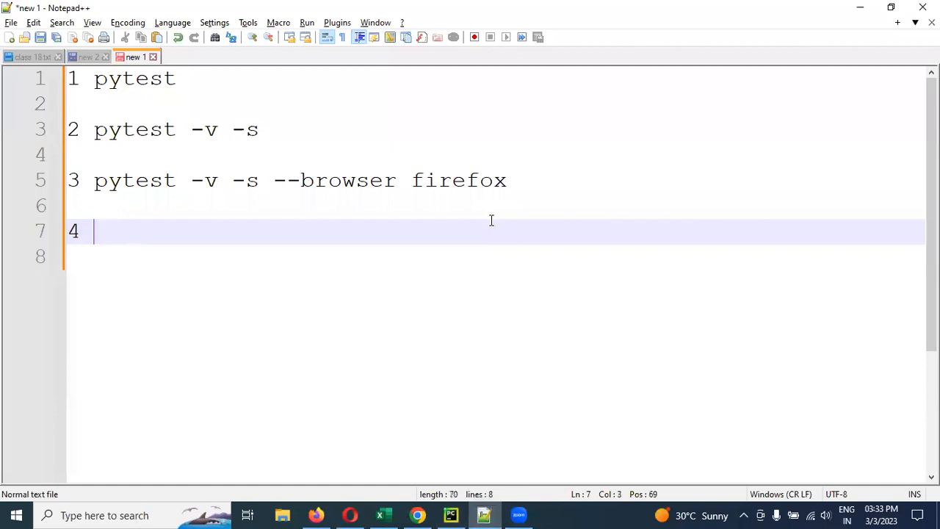
type("pytest")
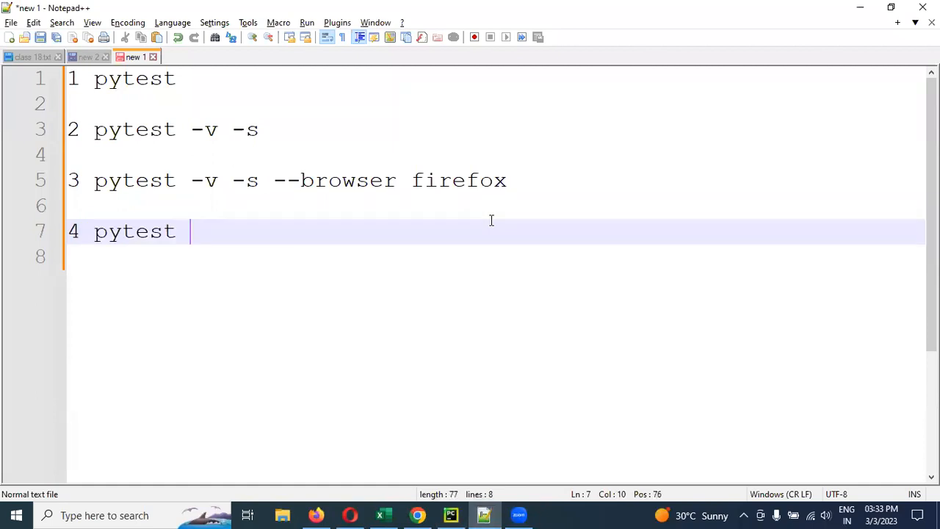
type("-v -s")
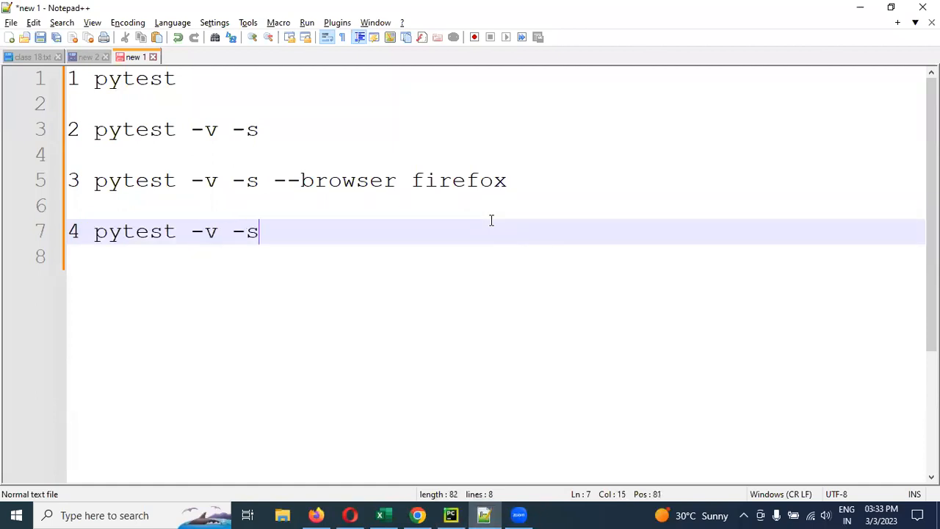
type("--browser")
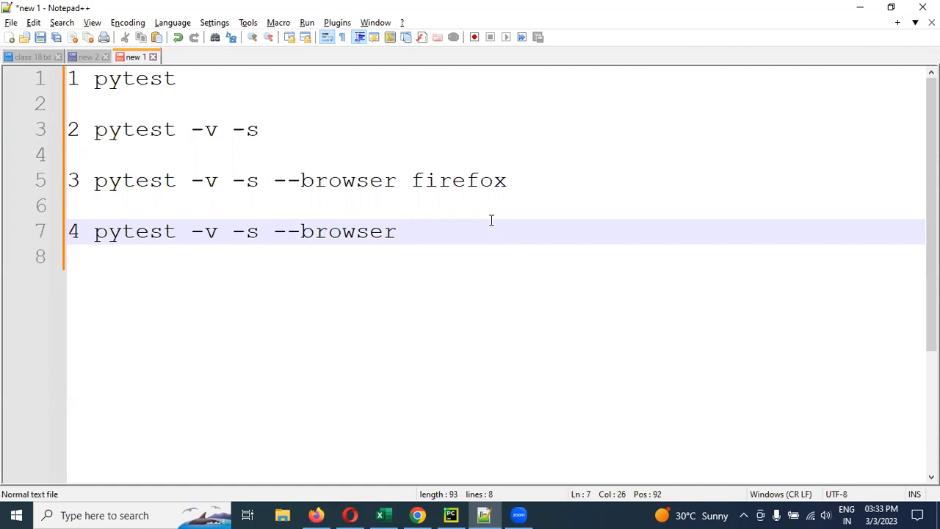
type("chro")
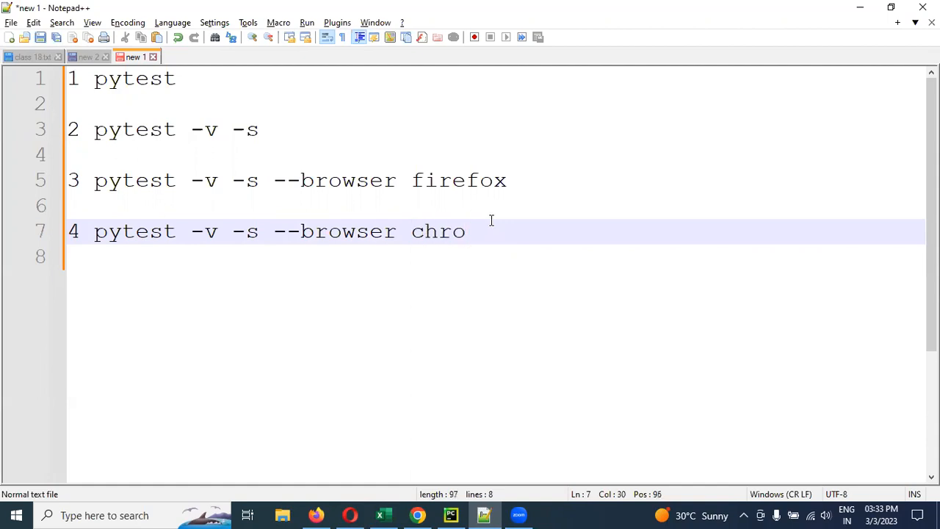
type("miu")
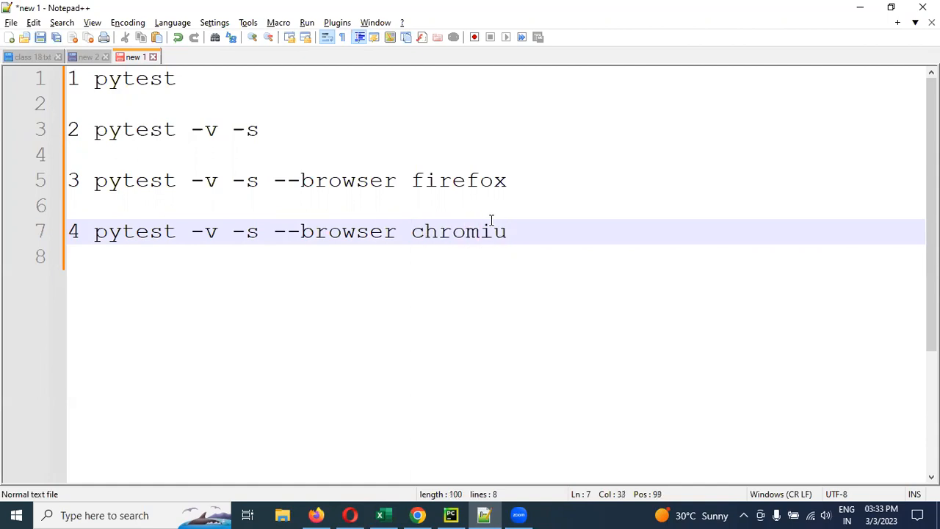
type("m")
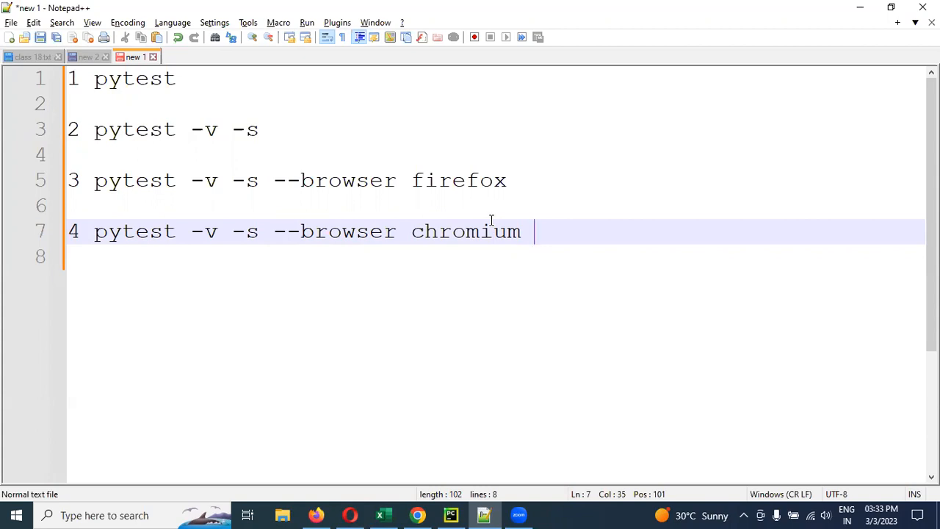
type("--headed")
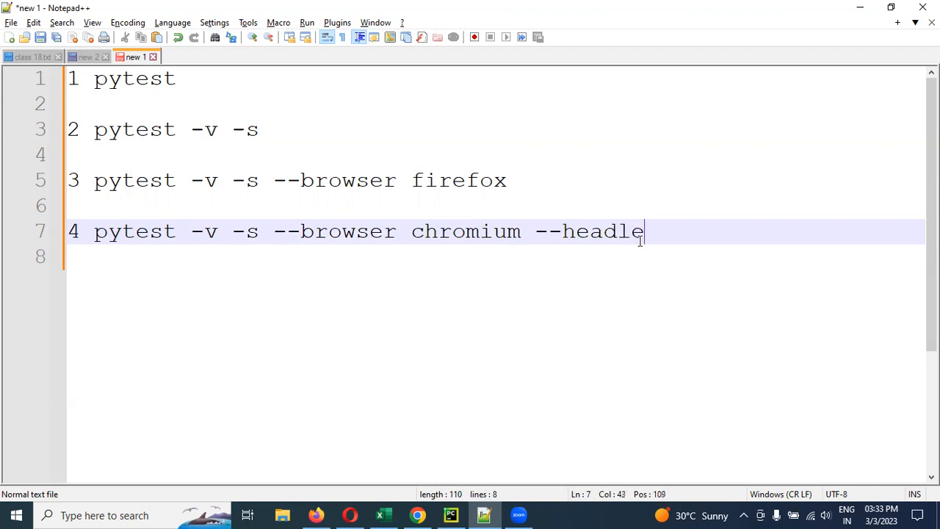
type("ss")
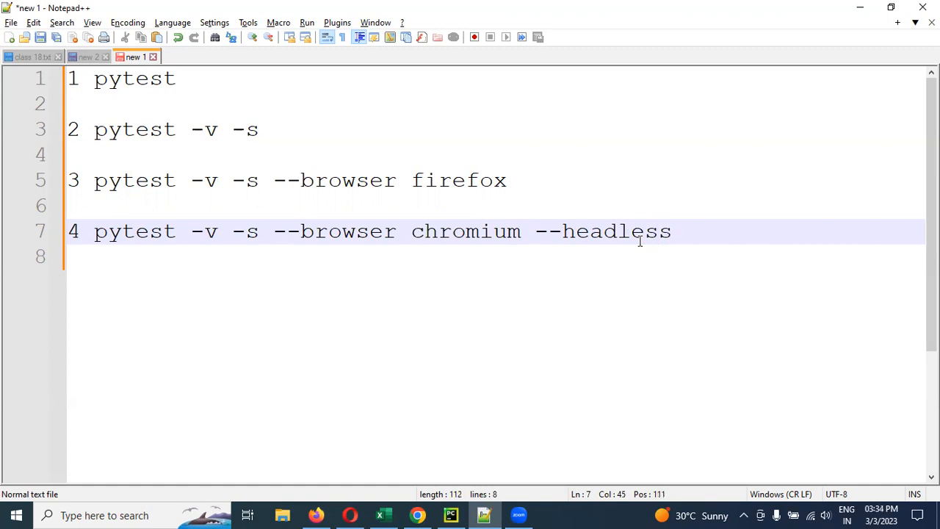
key("Backspace")
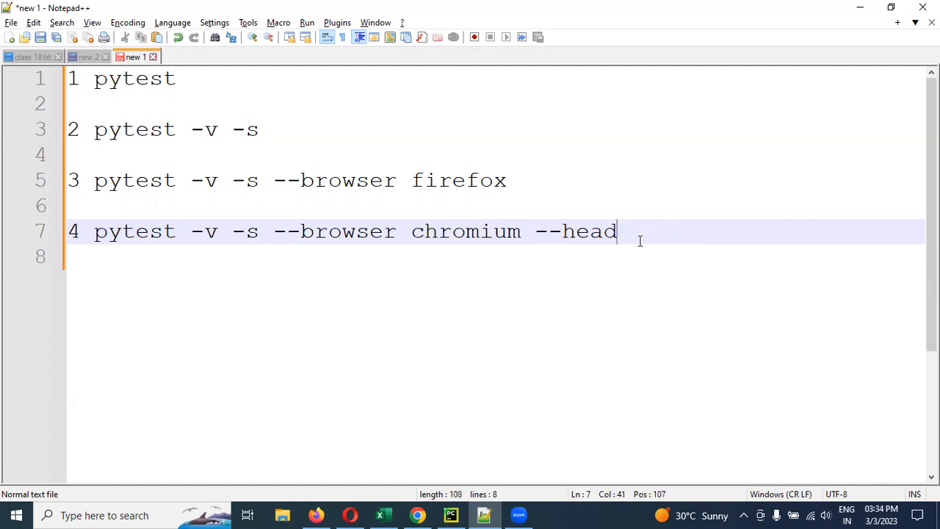
type("ed")
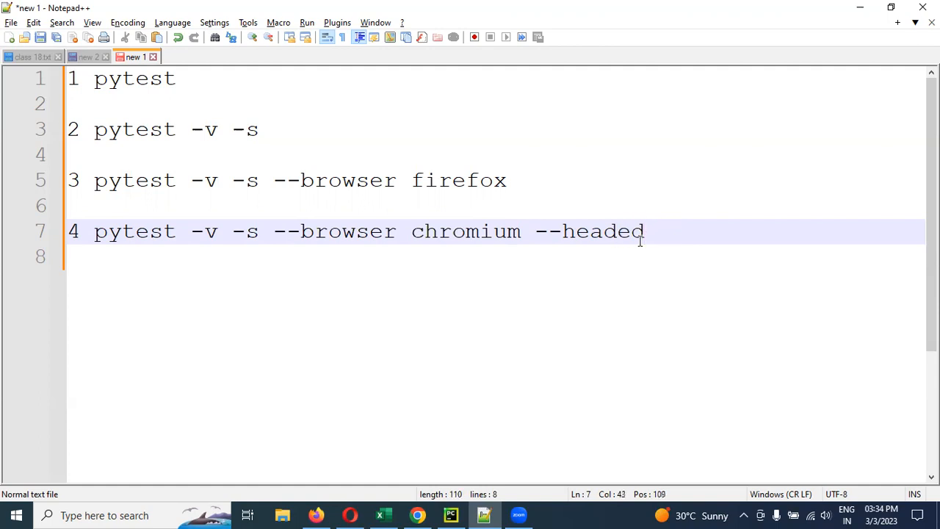
left_click(449, 514)
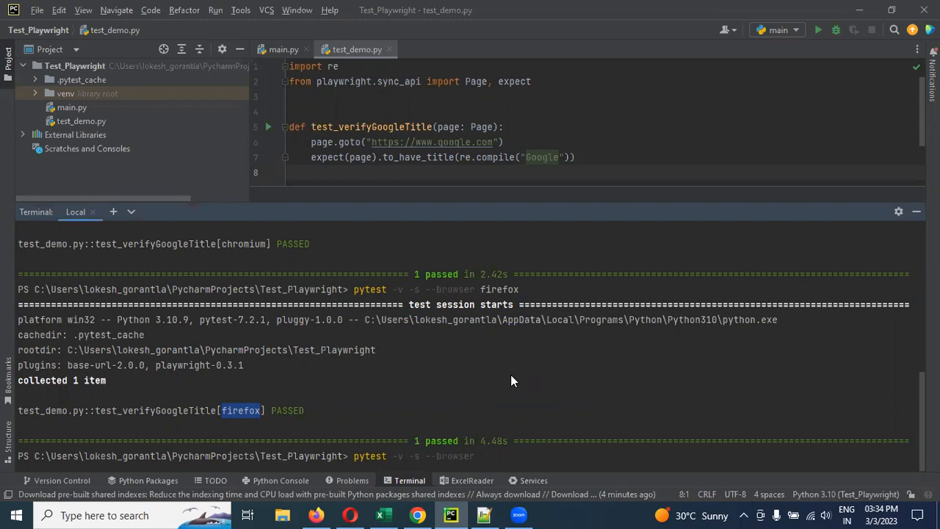
Run pytest -v -s --browser chromium --headed so the test passes in a visible Chromium.
type("chr")
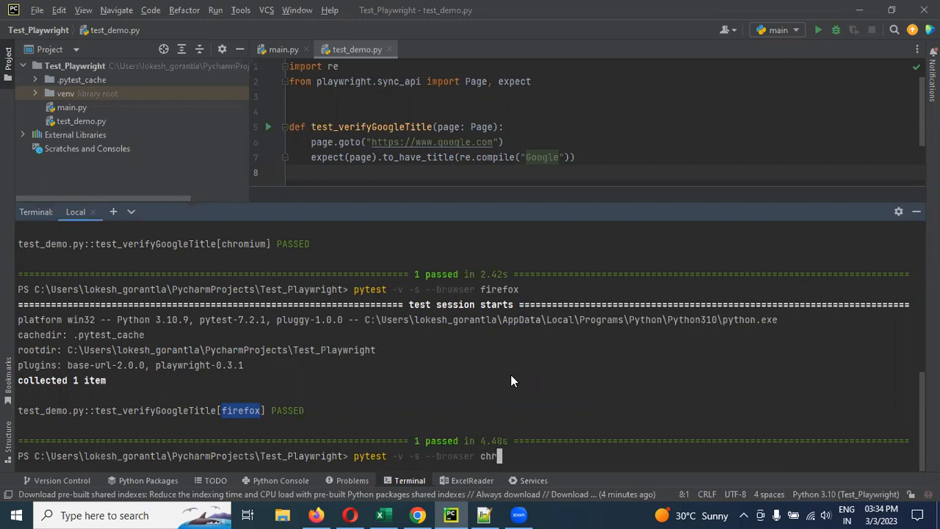
type("omium")
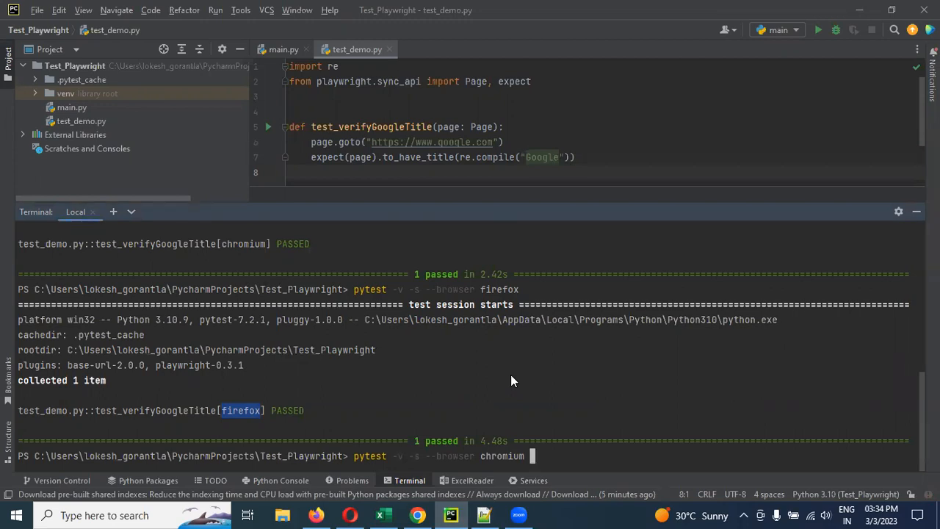
type("--headed")
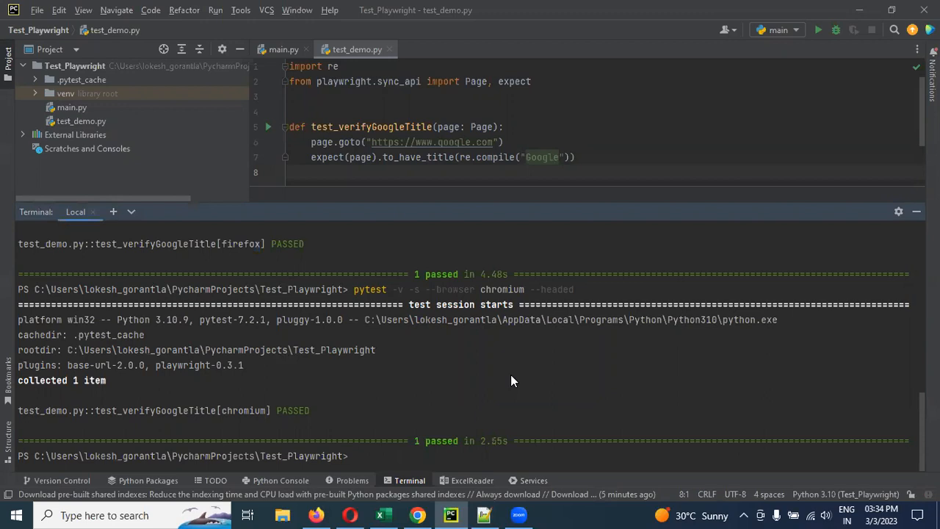
mouse_move(452, 320)
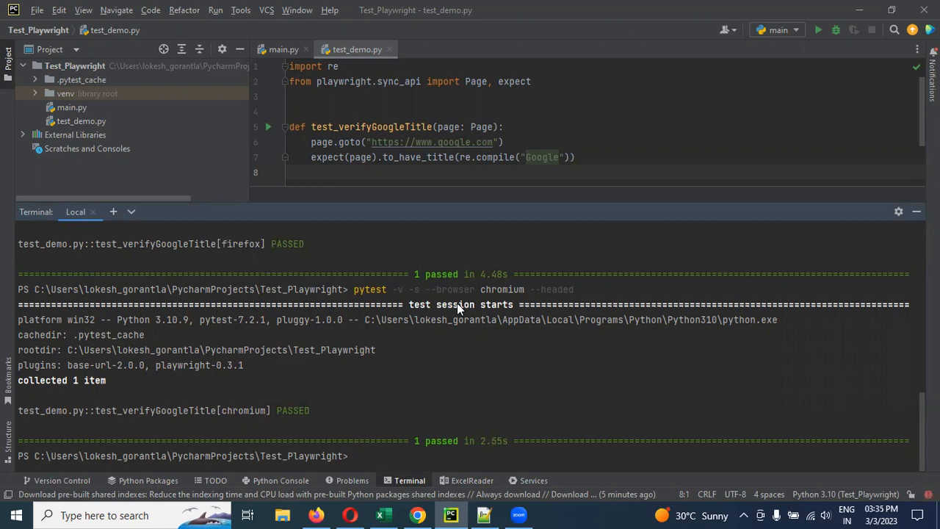
mouse_move(114, 148)
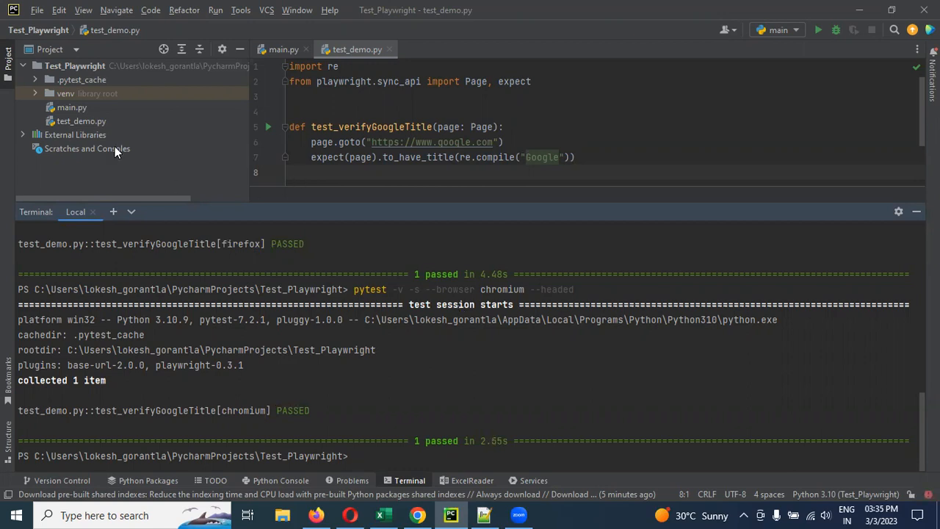
mouse_move(82, 124)
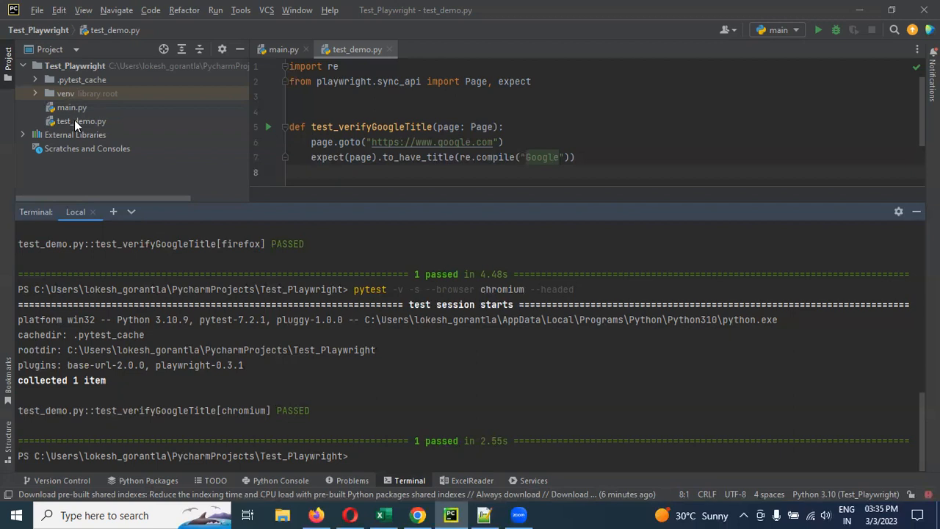
Copy test_demo.py as test_demo1.py with test_verifyGoogleTitle1, then run all tests with Firefox.
left_click(80, 120)
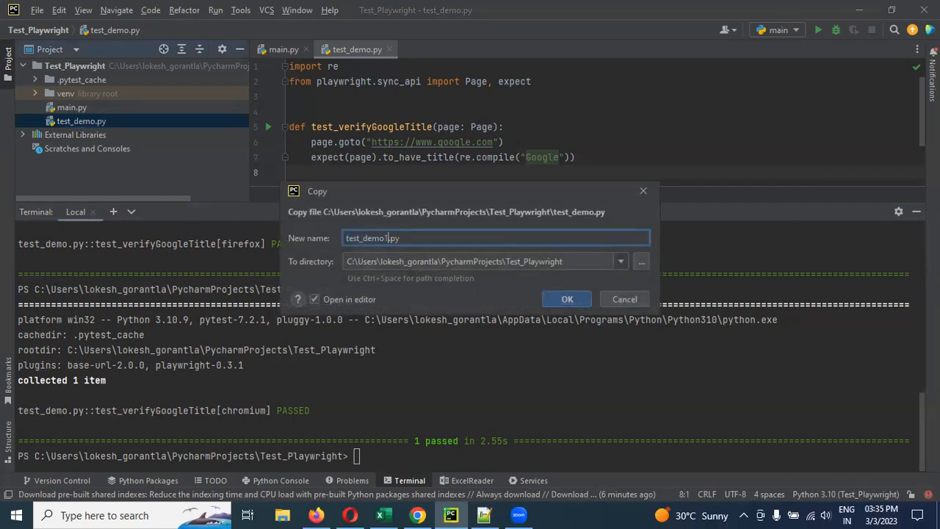
left_click(566, 300)
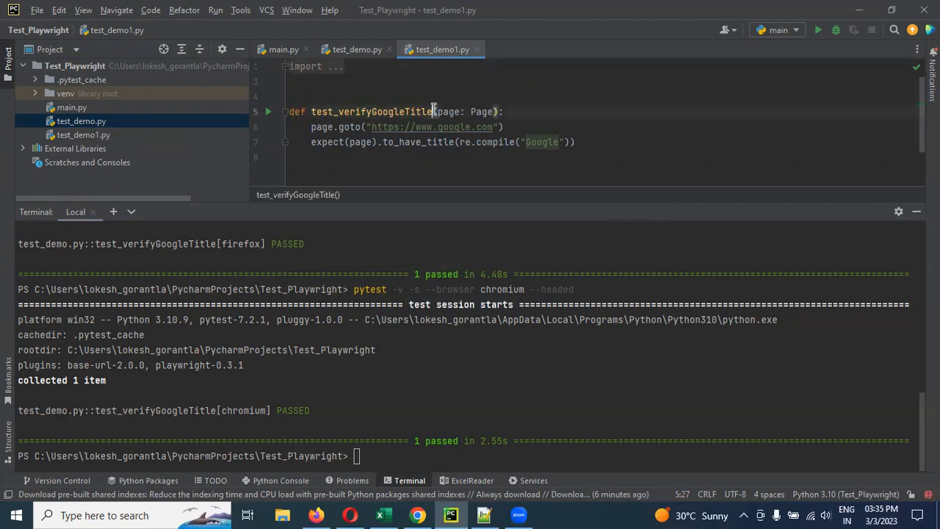
type("1")
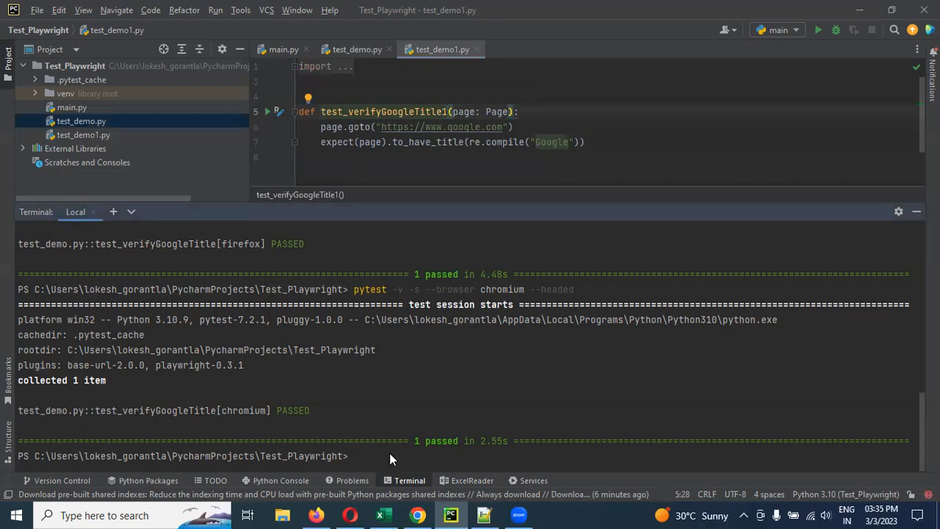
type("pytest -v -s --browser firefox")
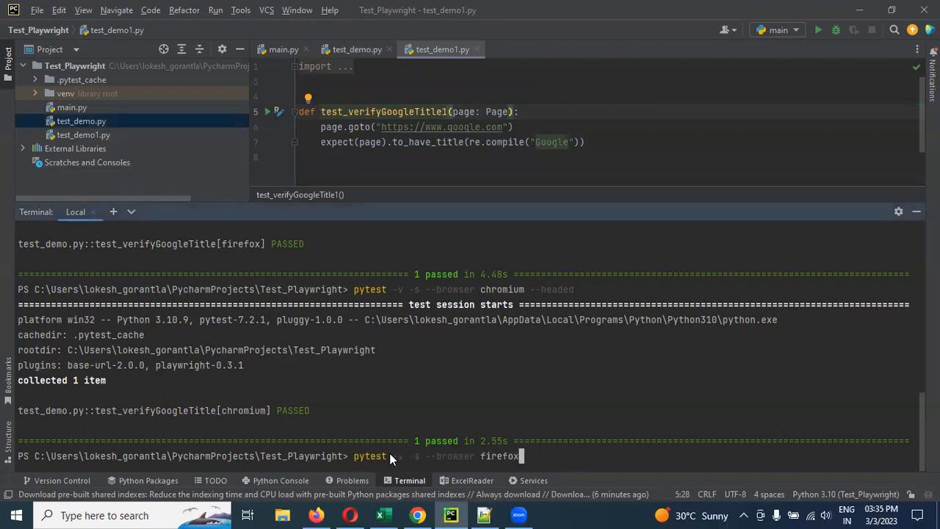
key("Return")
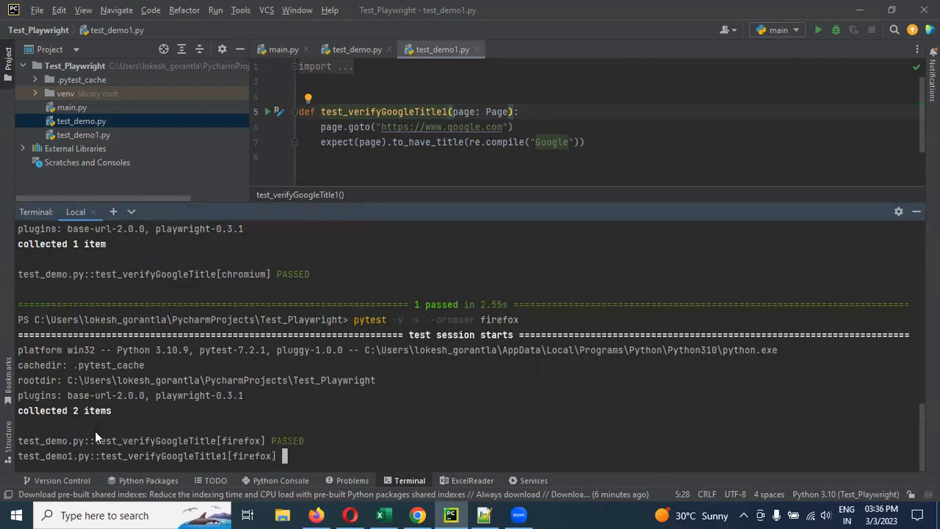
Scroll the terminal output of the Firefox run where both tests passed.
scroll("down", 3)
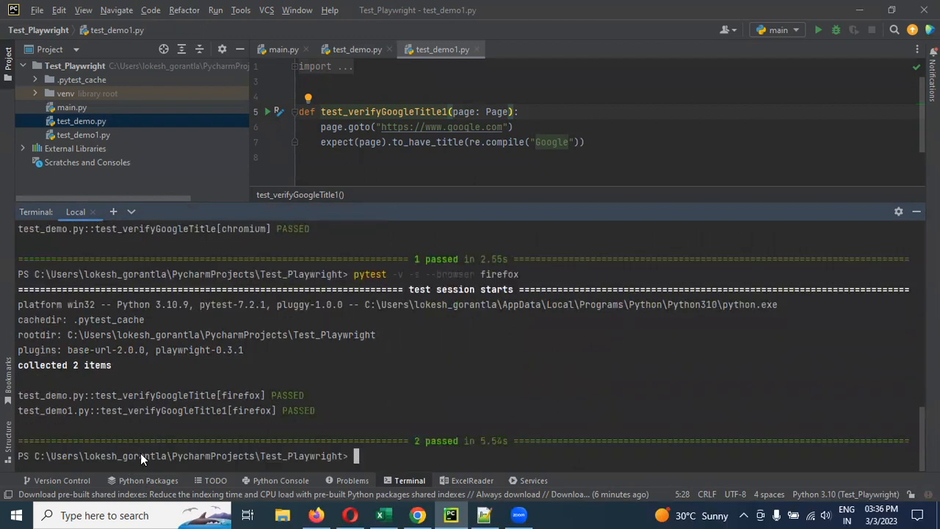
mouse_move(426, 440)
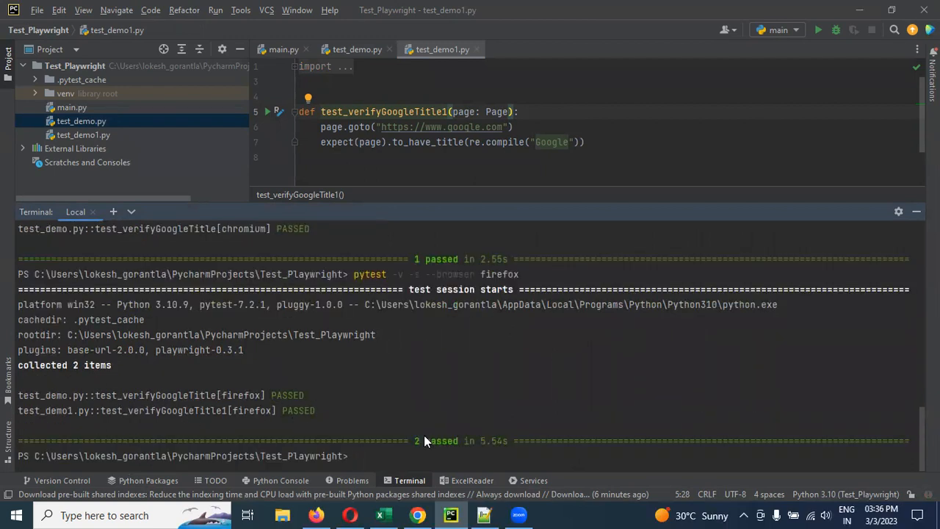
mouse_move(434, 429)
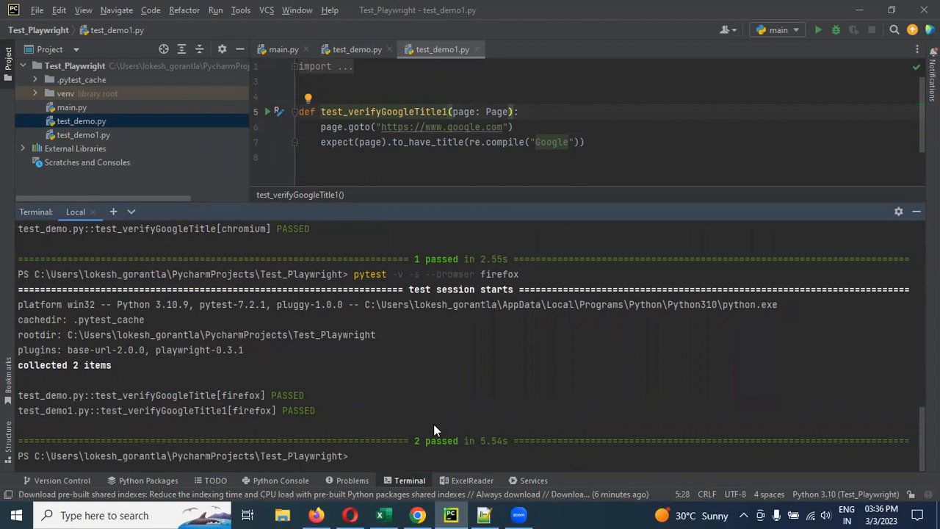
mouse_move(255, 432)
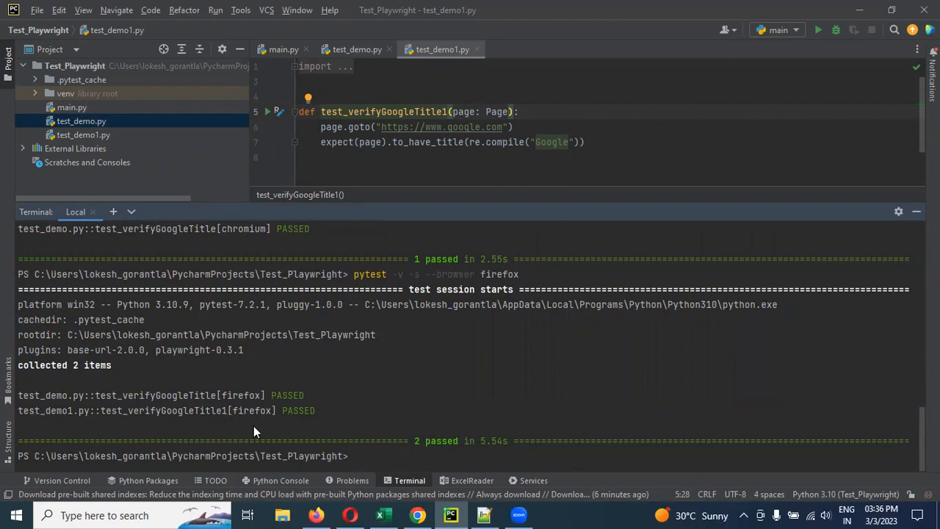
mouse_move(381, 458)
type("pytest -v -s --browser firefox")
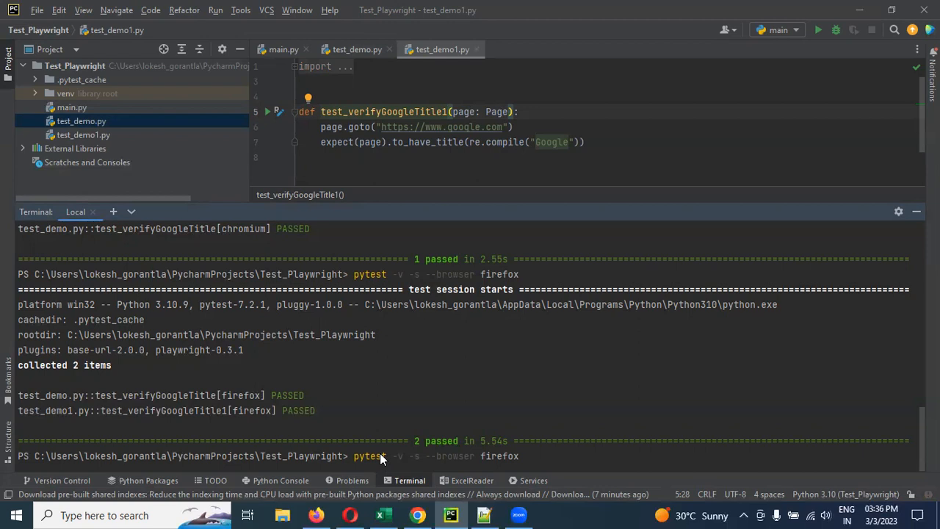
Create a new directory named Playwright under the project root.
left_click(74, 64)
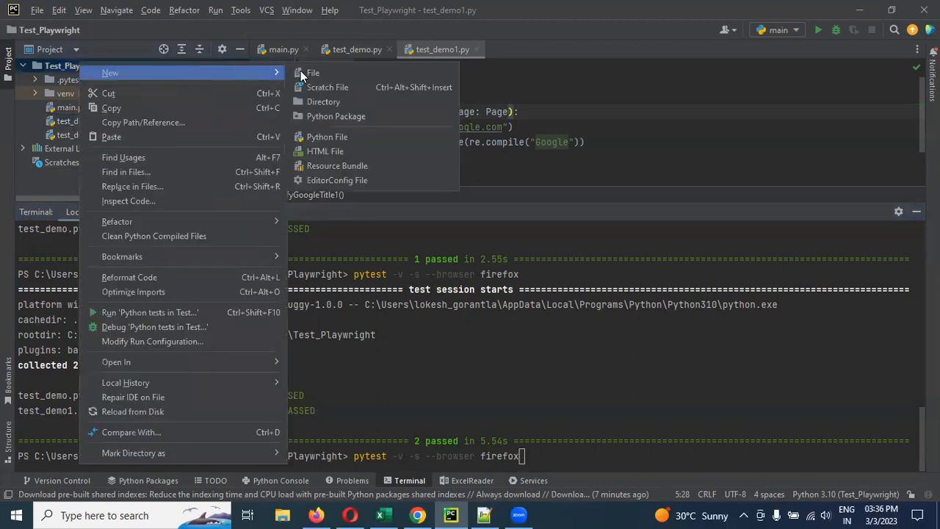
left_click(323, 101)
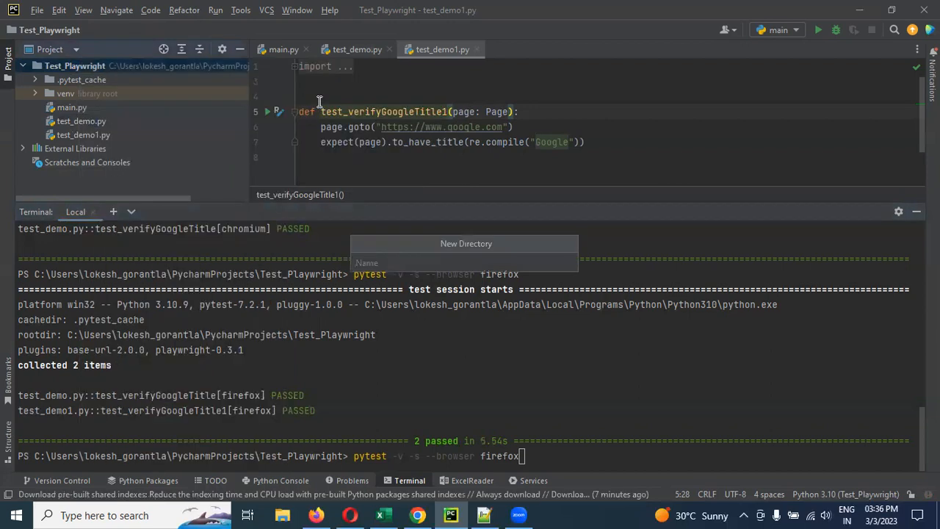
type("Play")
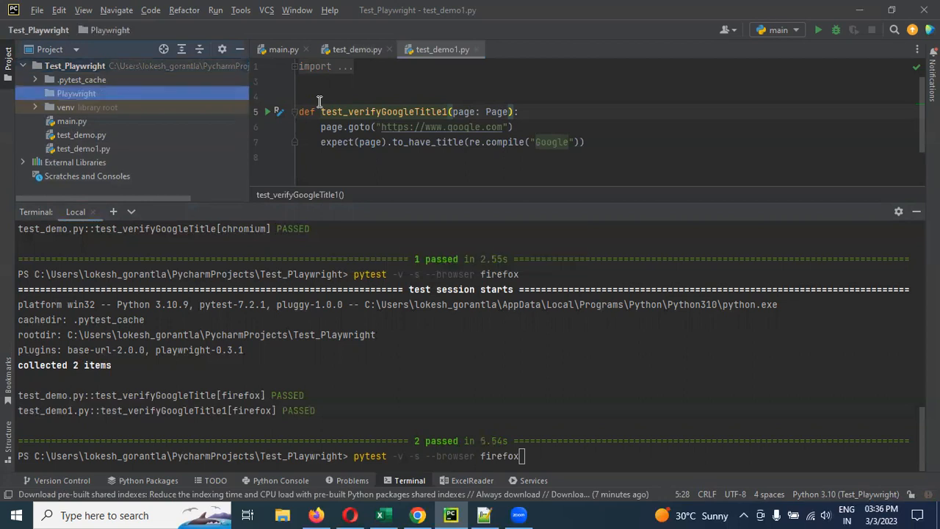
mouse_move(133, 188)
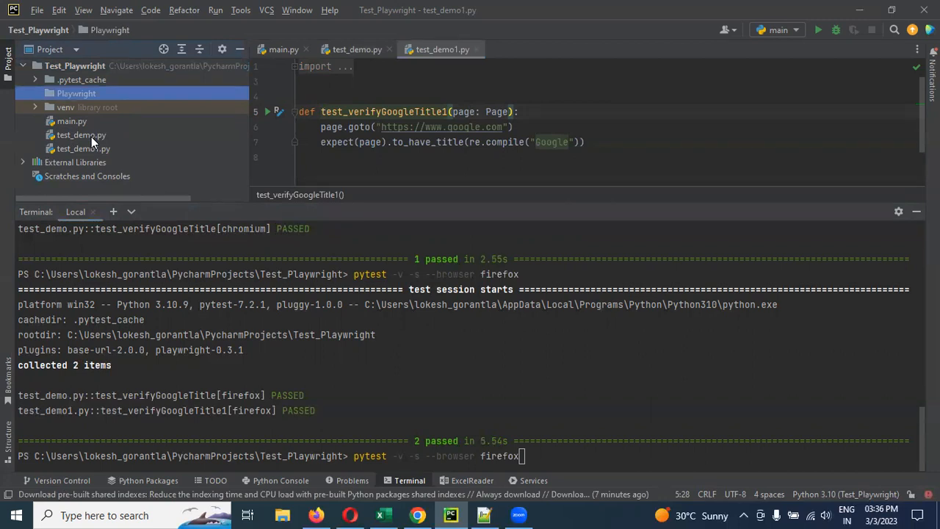
mouse_move(85, 140)
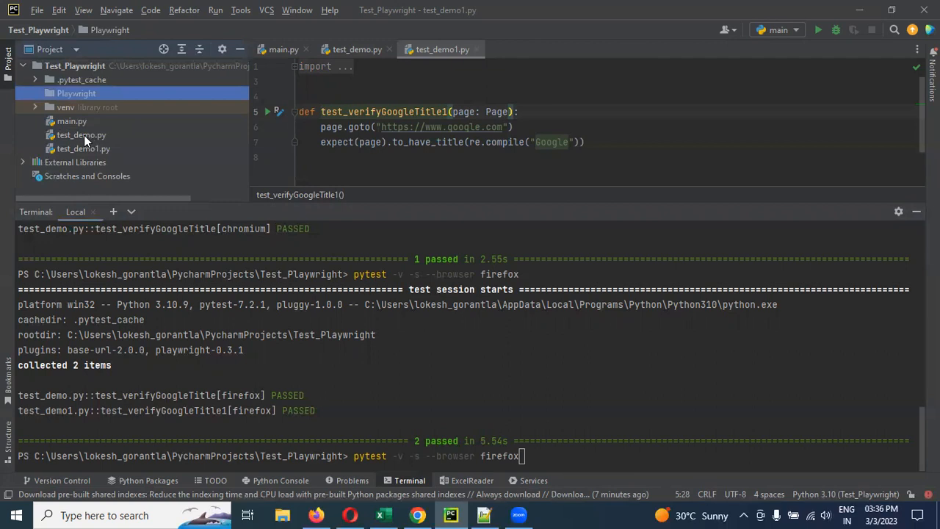
left_click(80, 135)
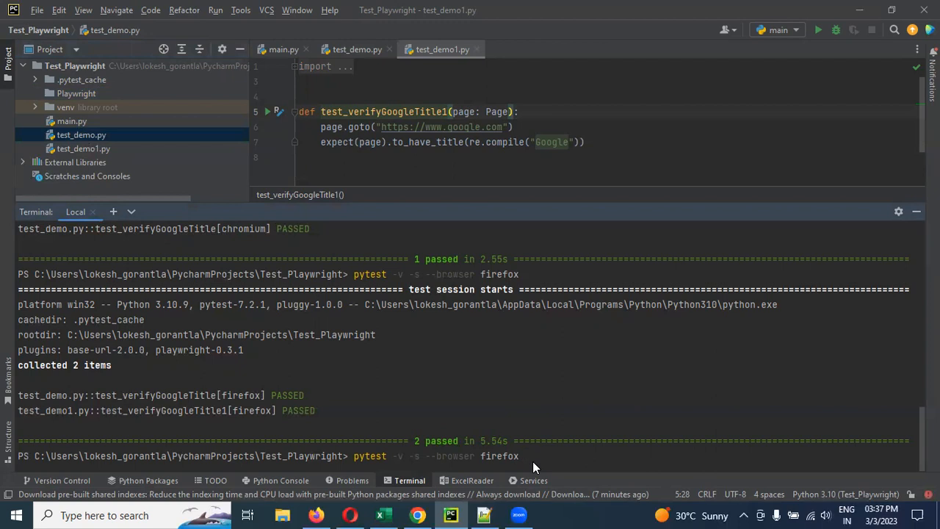
Run 'pytest -v -s --browser firefox test_demo.py', which collects 1 item that passes.
type("fold")
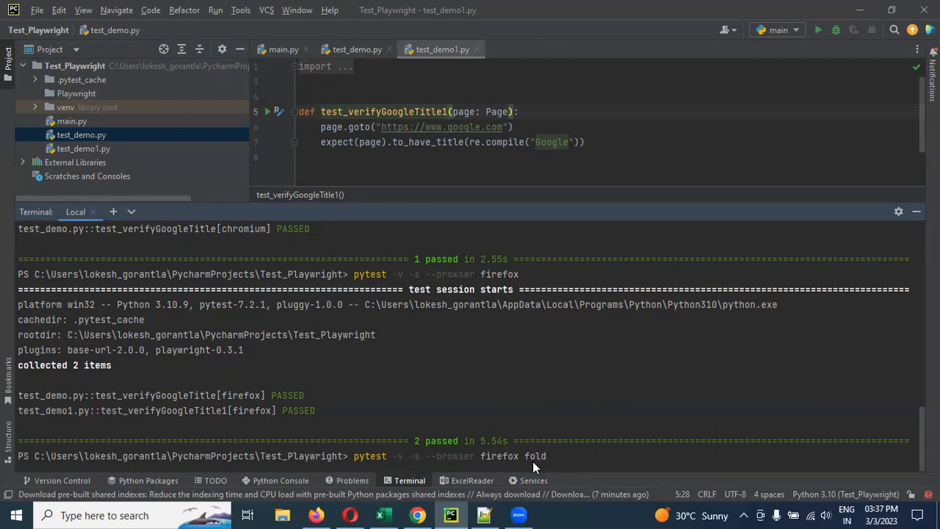
key("BackSpace")
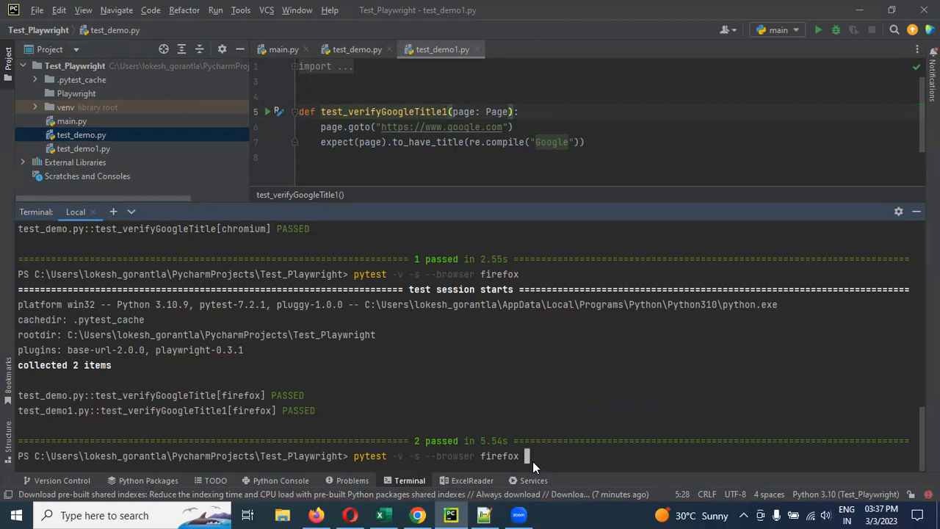
type("Pla")
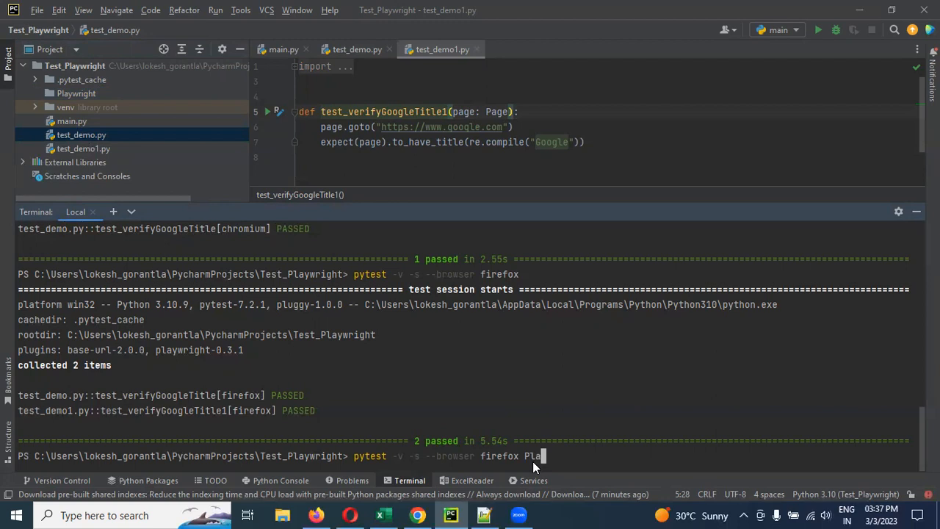
type("ywright")
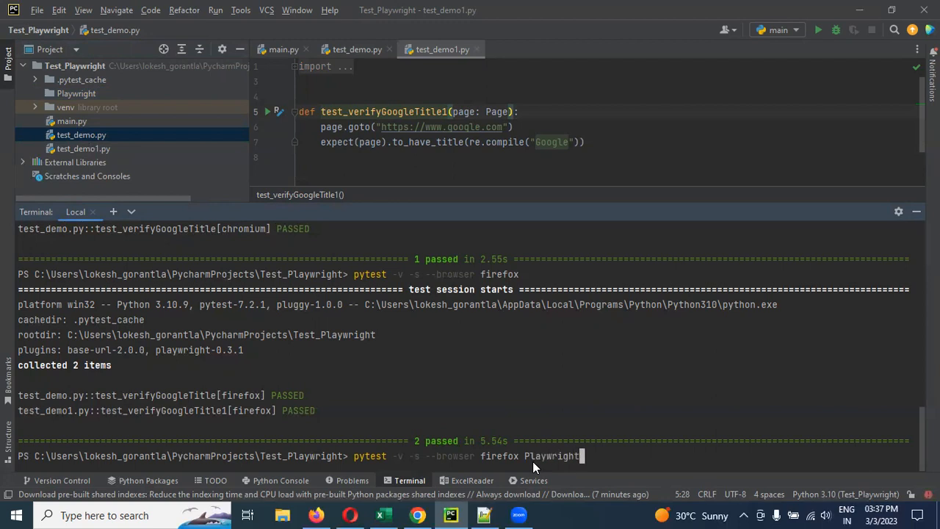
type("/")
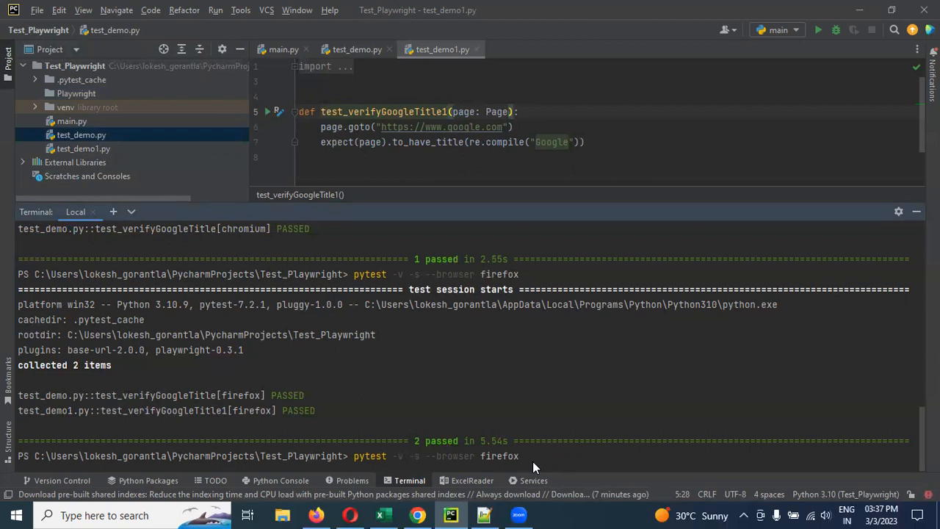
type("test")
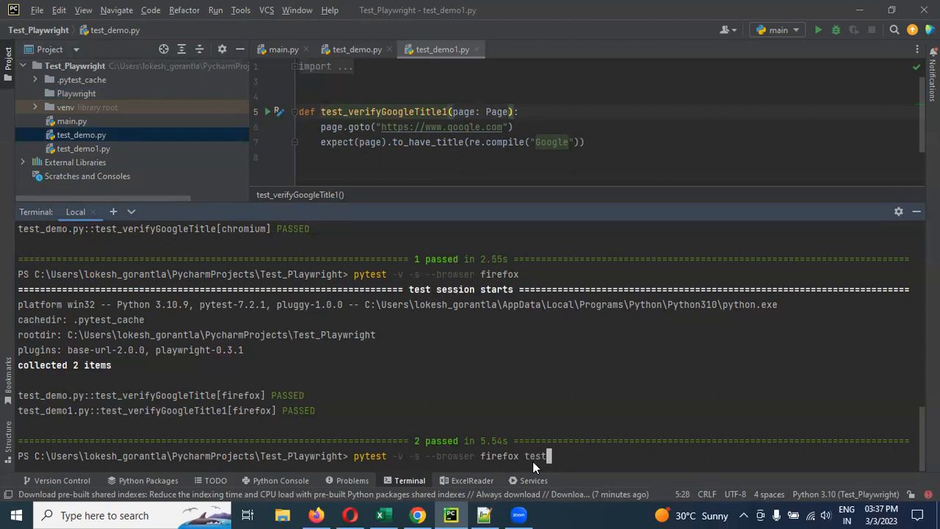
type("demo")
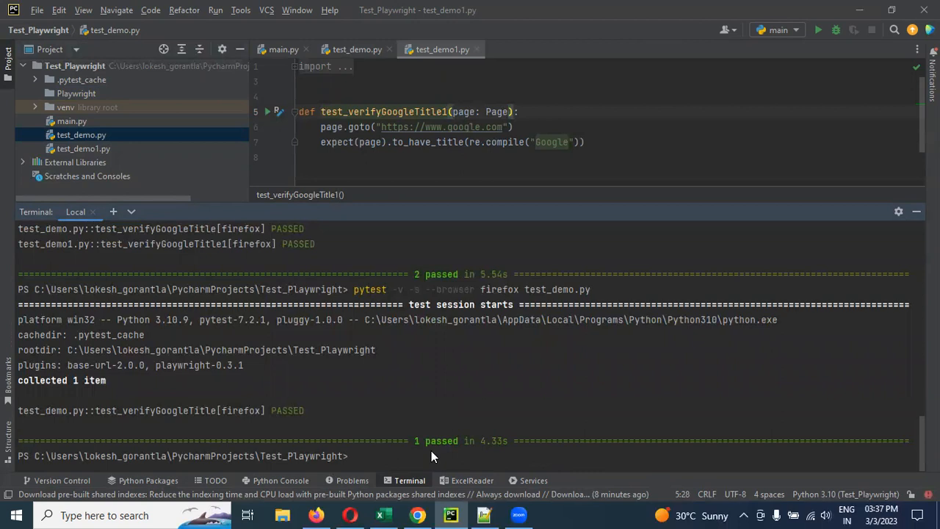
Move test_demo.py and test_demo1.py into Playwright, then run Playwright/test_demo.py on firefox.
left_click(81, 135)
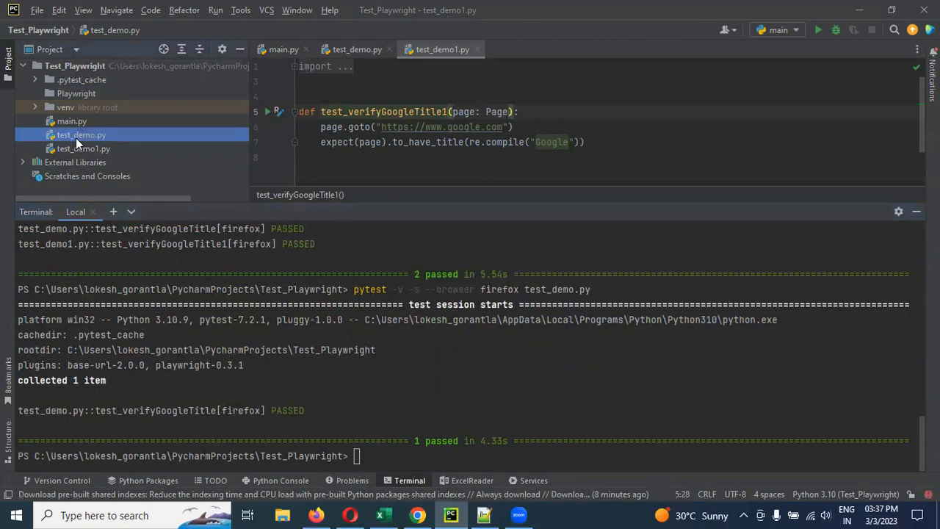
left_click(82, 148)
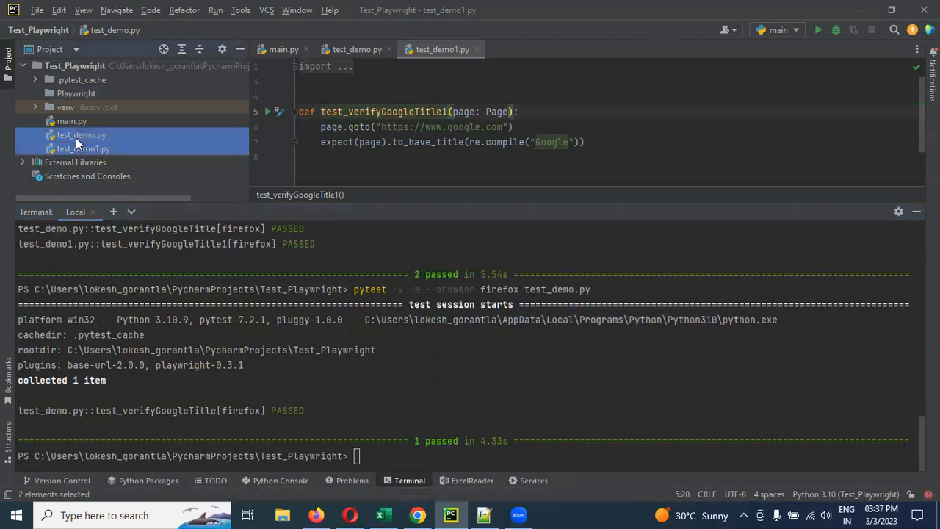
left_click(76, 94)
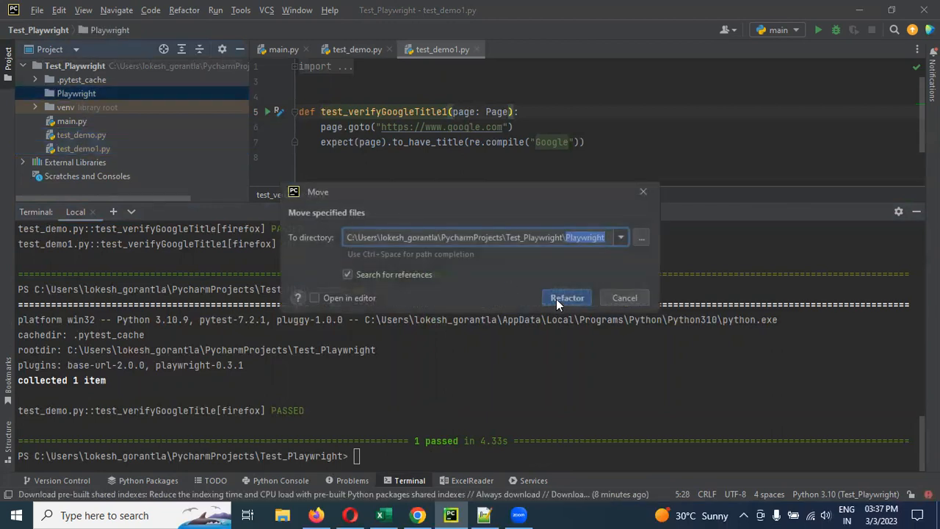
left_click(567, 296)
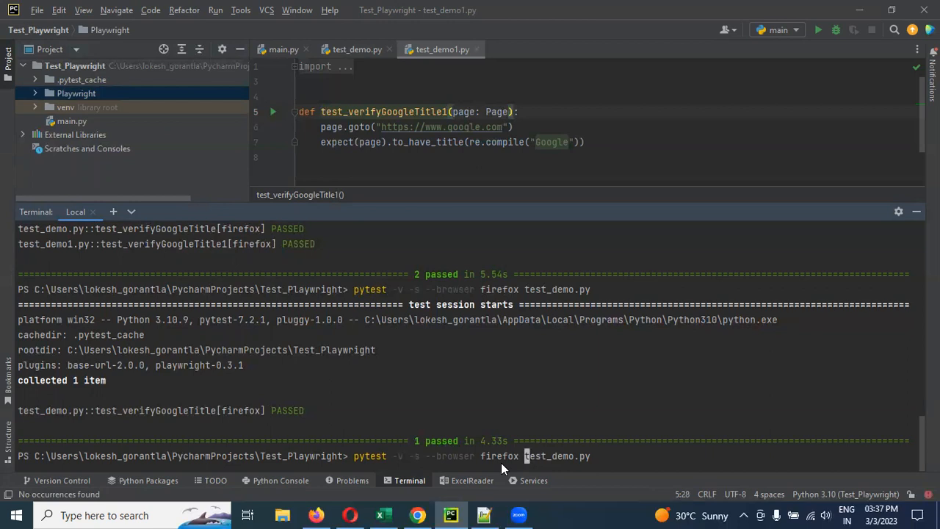
type("Ply")
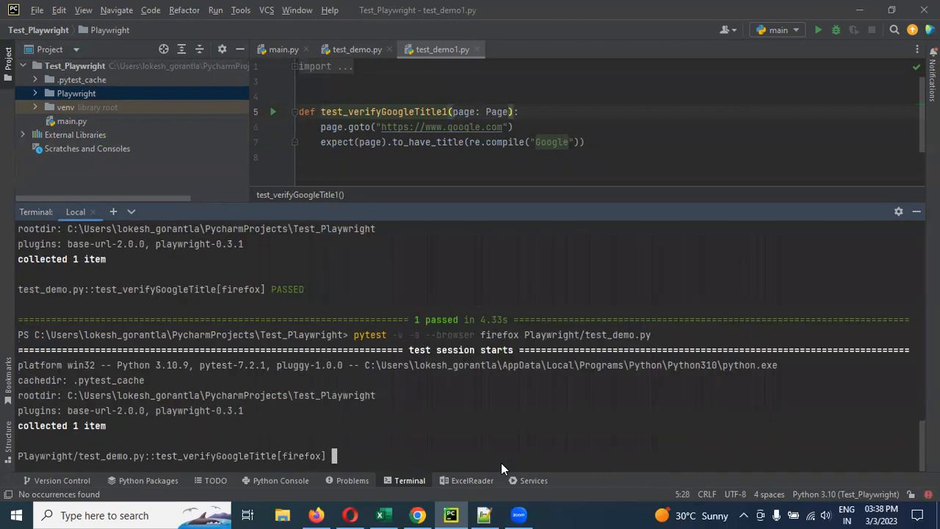
mouse_move(118, 431)
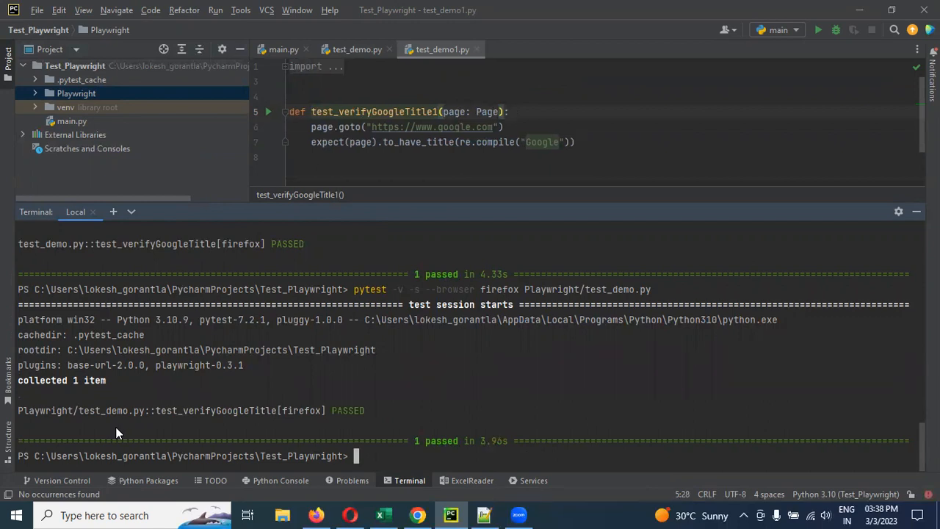
Write note 5: 'pytest -v -s --browser chromium folderName/fileName.py'.
left_click(483, 514)
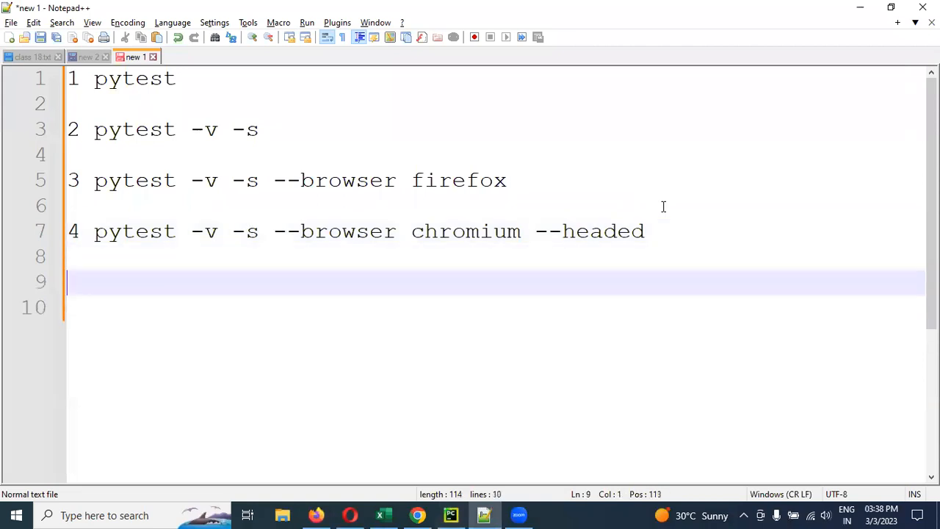
type("5 pytest")
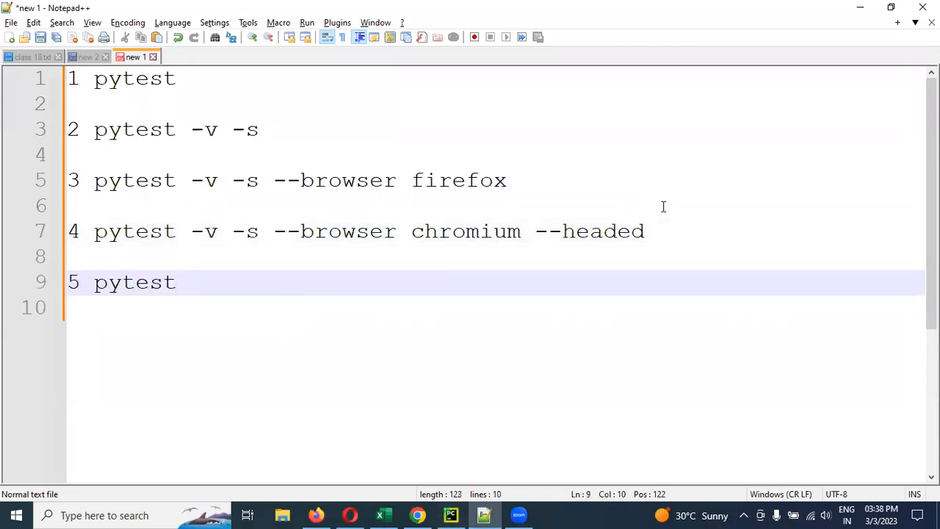
type("-v -s")
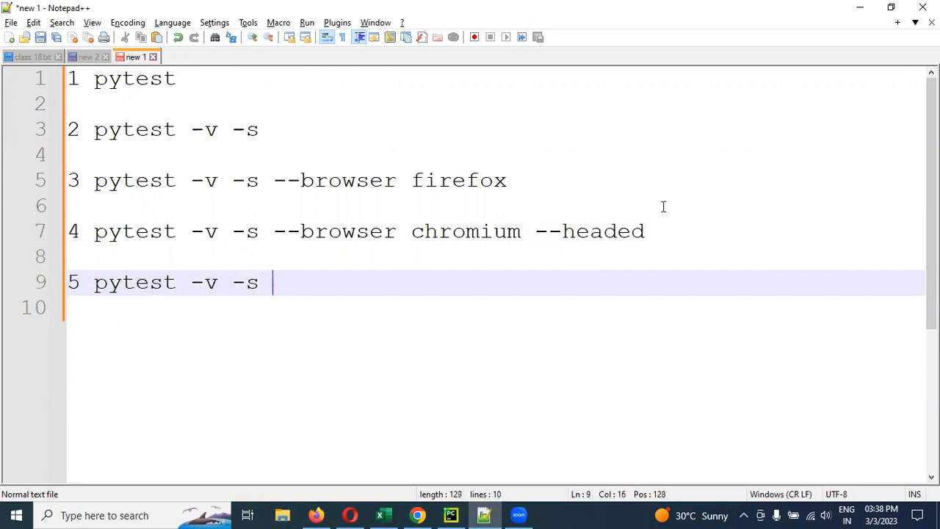
type("--browser chromium")
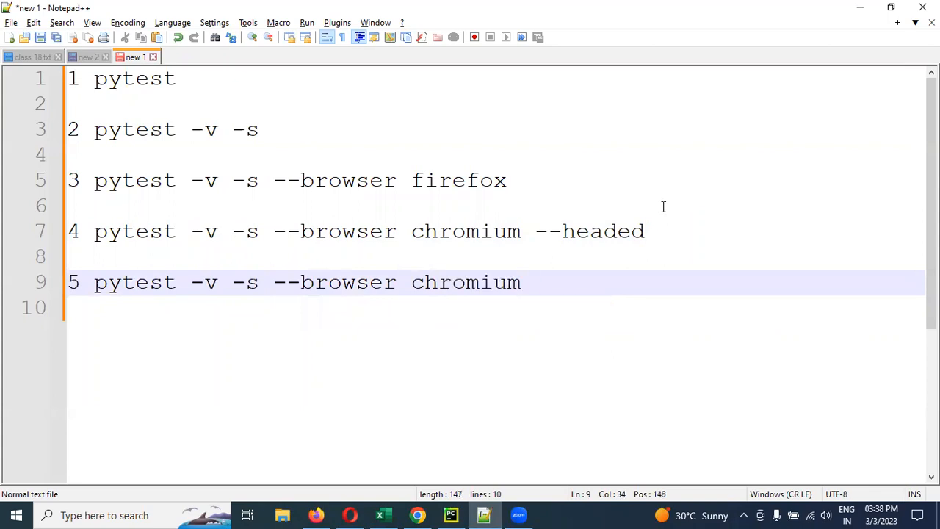
type("fodl")
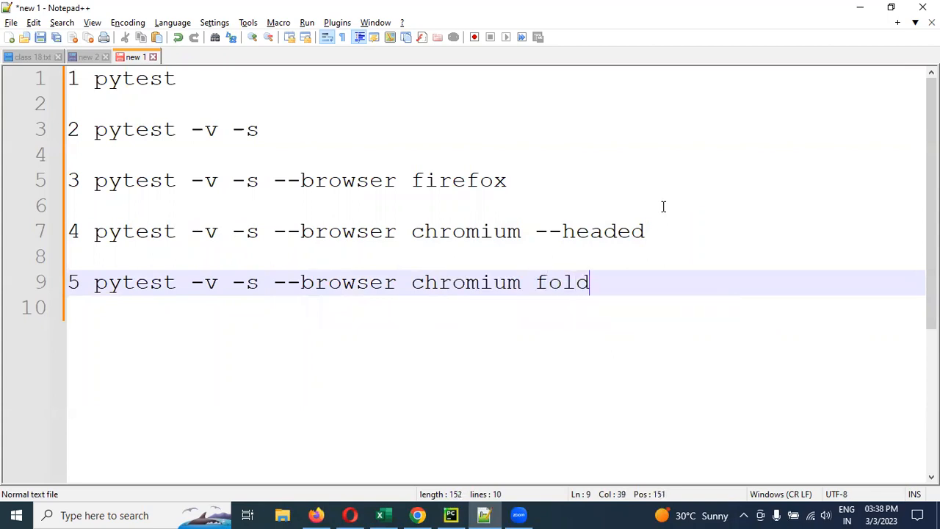
type("erNam")
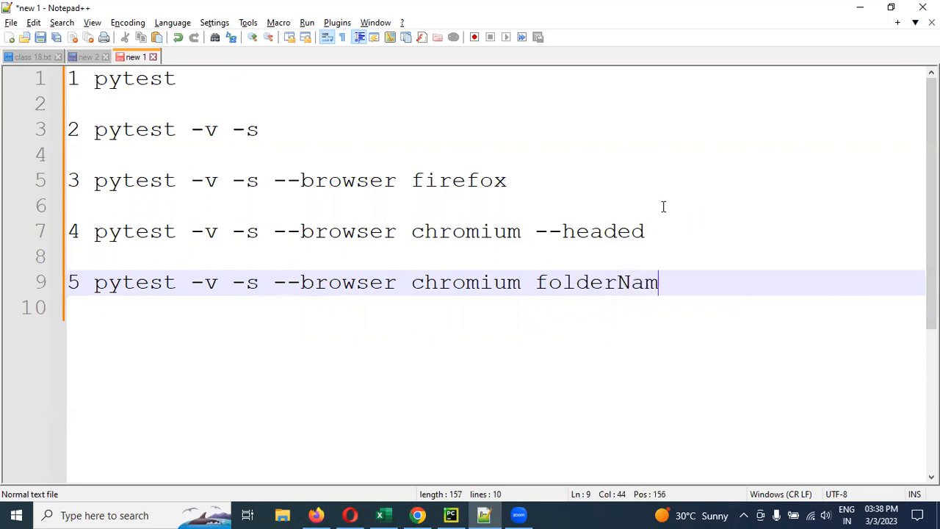
type("e/")
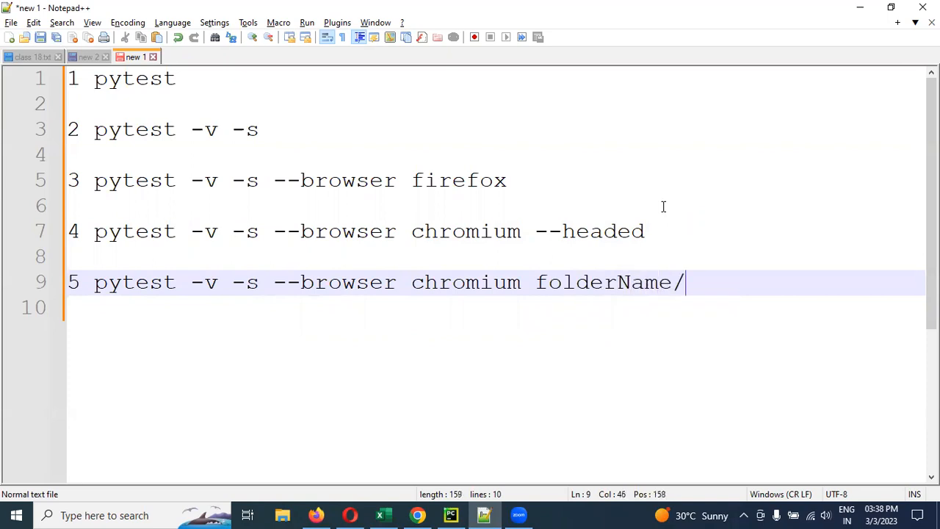
type("fileName.py")
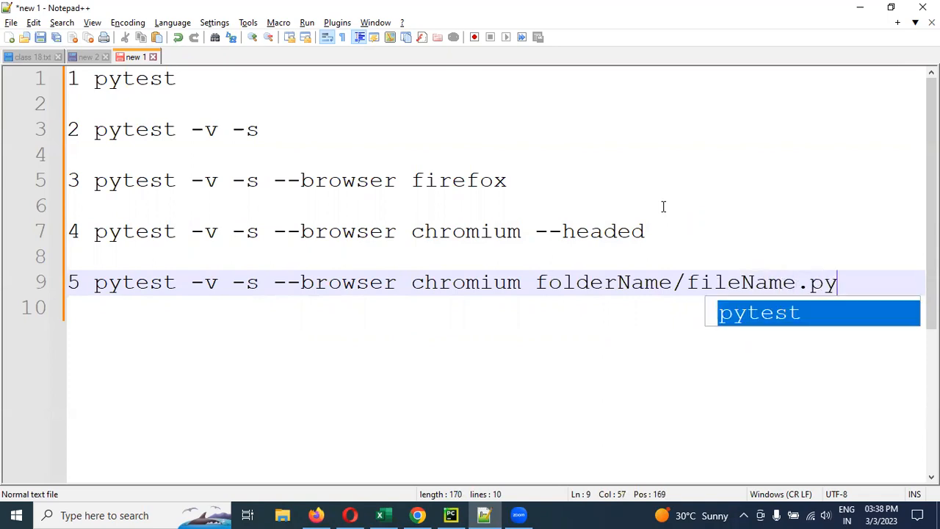
key("Escape")
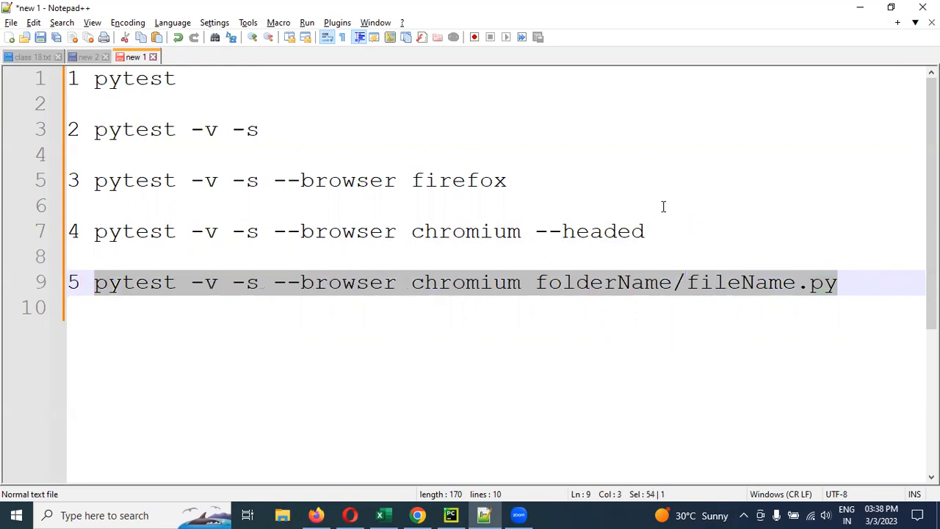
Add a variant line of the chromium command targeting just fileName.py.
key("Return")
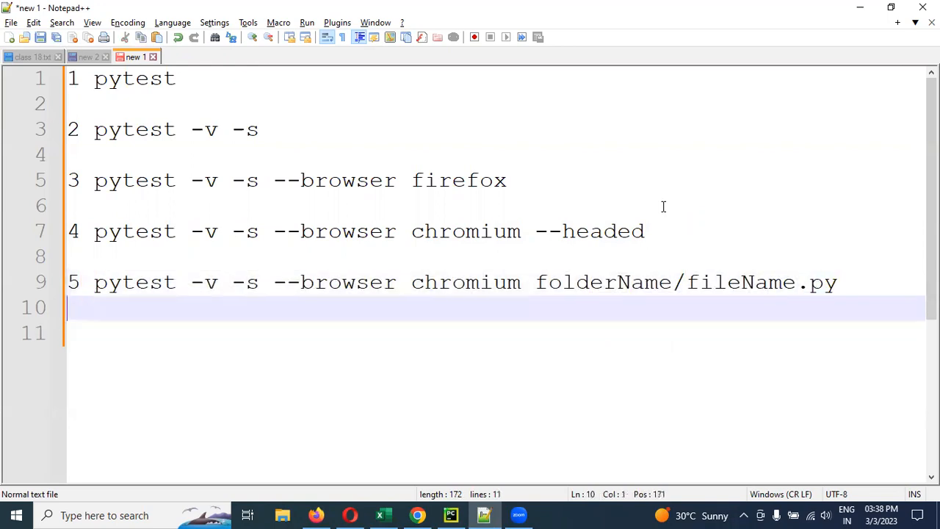
type("pytest -v -s --browser chromium folderName/fileName.py")
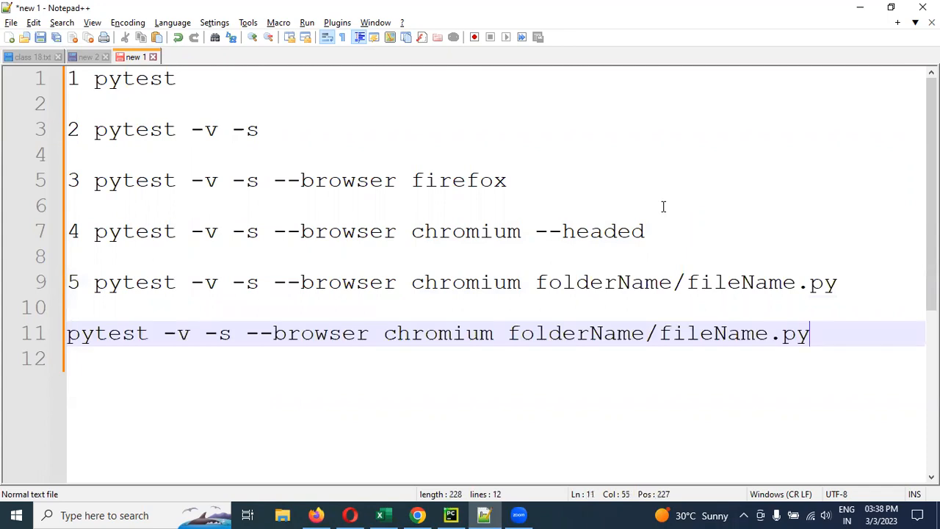
left_click(628, 334)
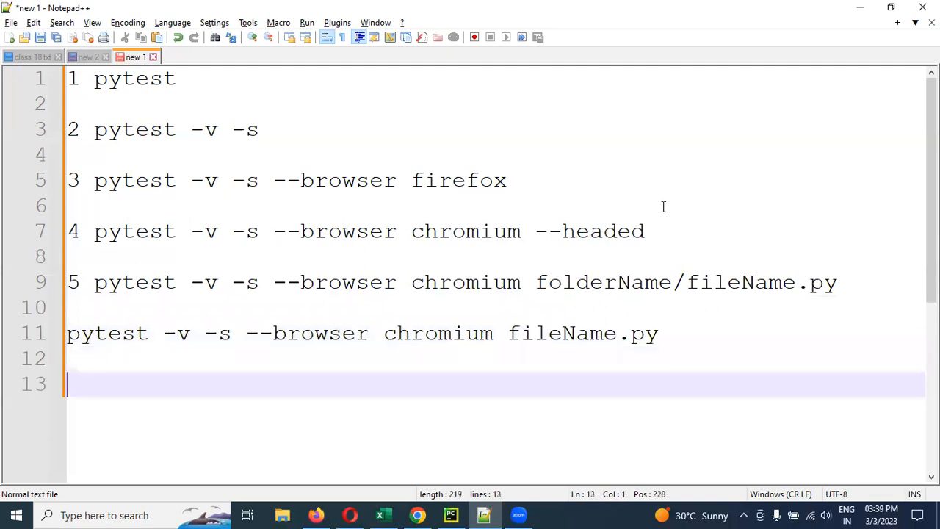
Write note 6: 'pytest -v -s --browser chromium folderName/', then return to PyCharm.
type("6.")
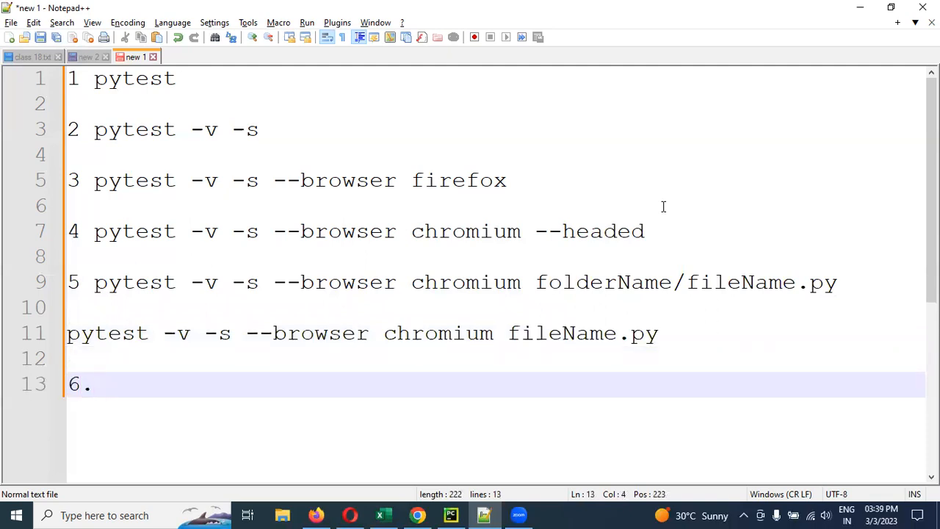
left_click(106, 382)
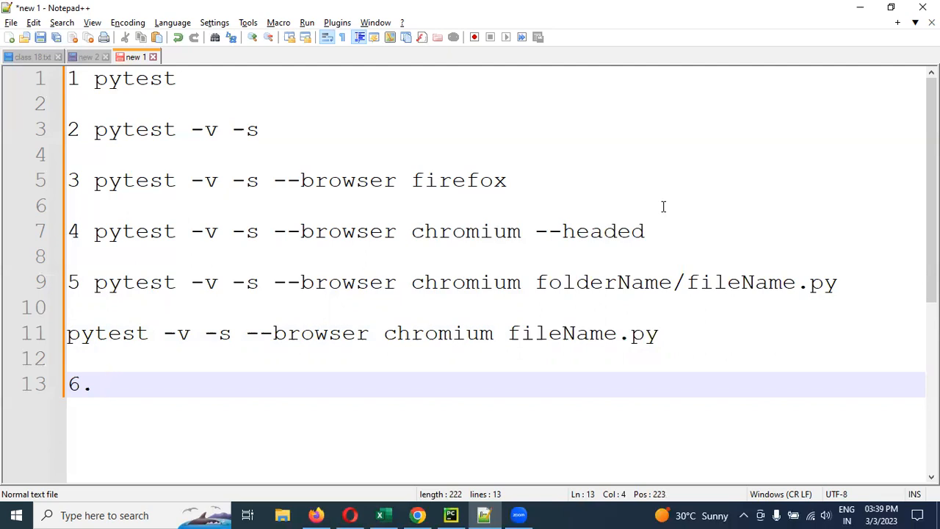
left_click(105, 282)
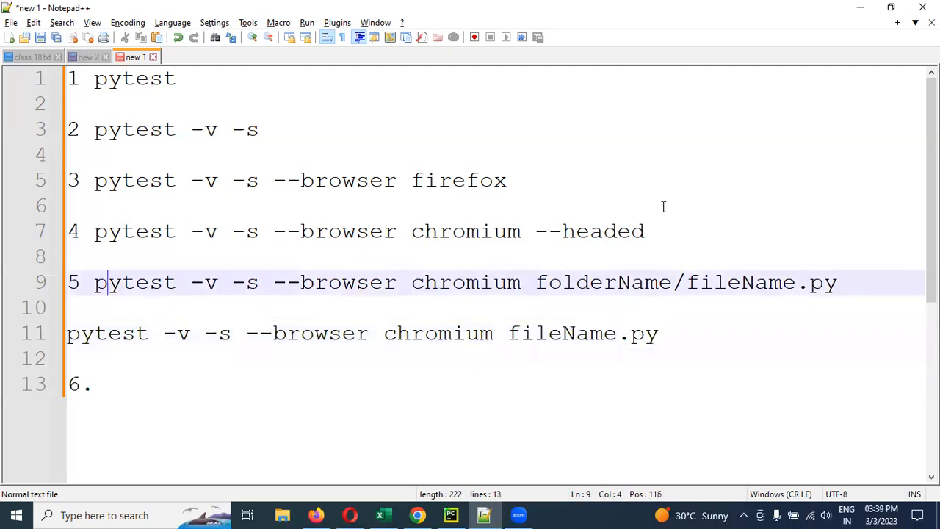
left_click(102, 282)
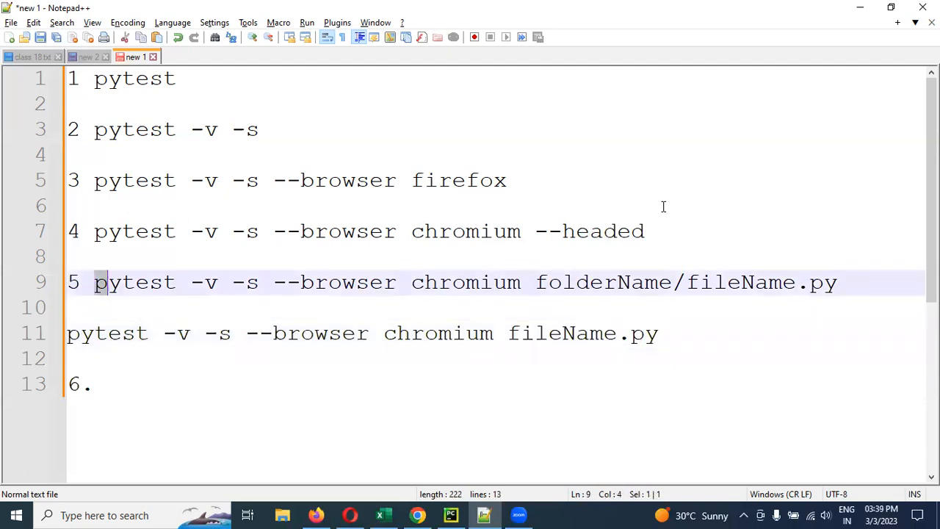
left_click_drag(94, 282, 643, 282)
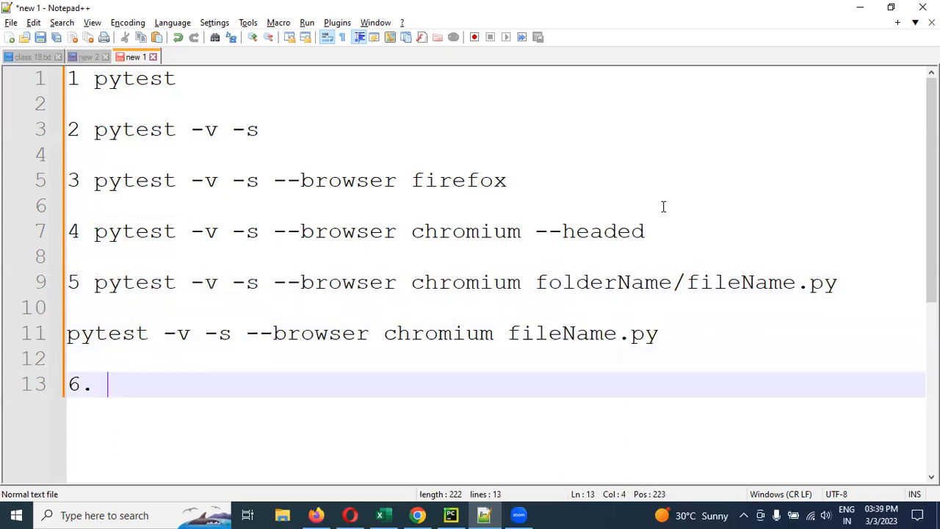
type("pytest -v -s --browser chromium folderName/")
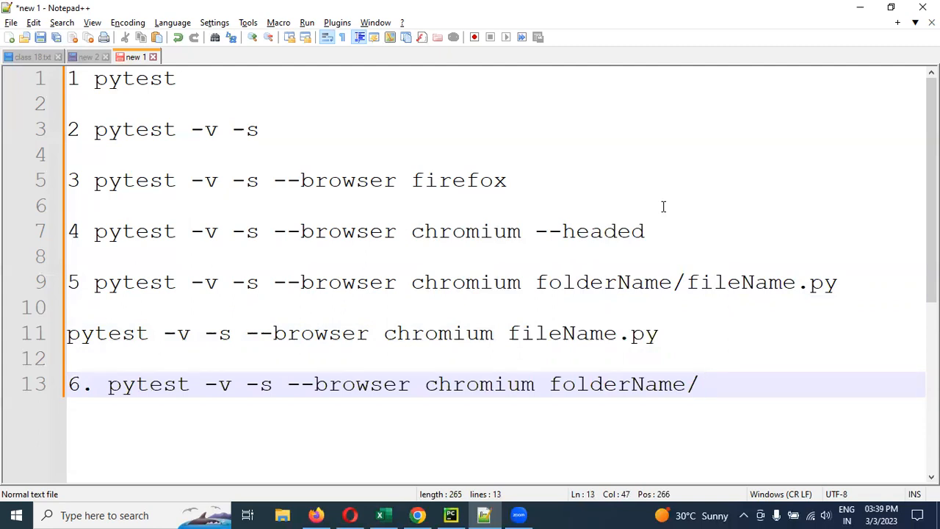
left_click(449, 514)
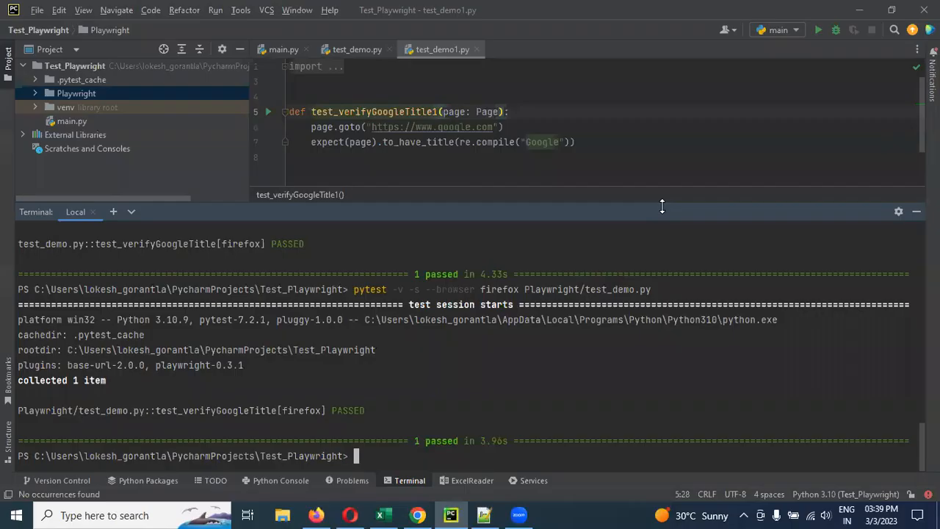
Run 'pytest -v -s --browser firefox' so both Playwright test files pass: 2 passed.
type("pytest -v -s --browser firefox Playwright/test_demo.py")
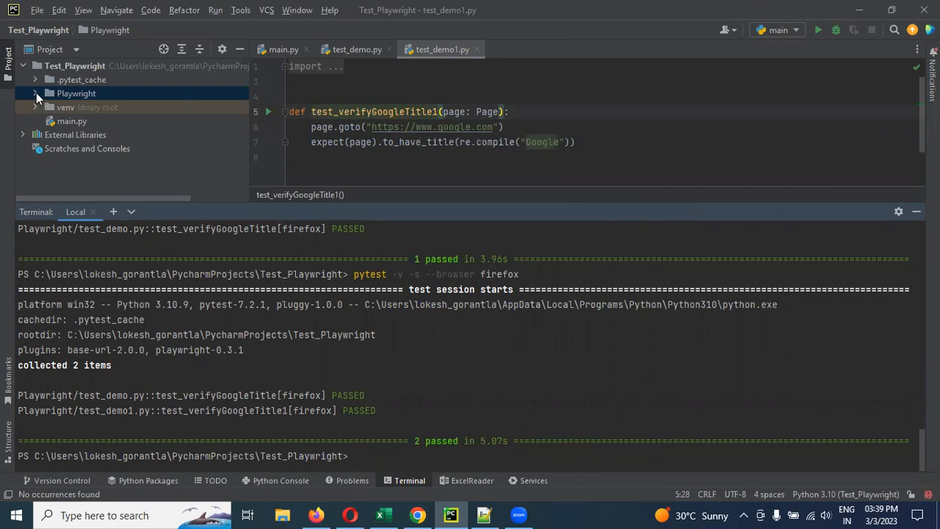
left_click(35, 94)
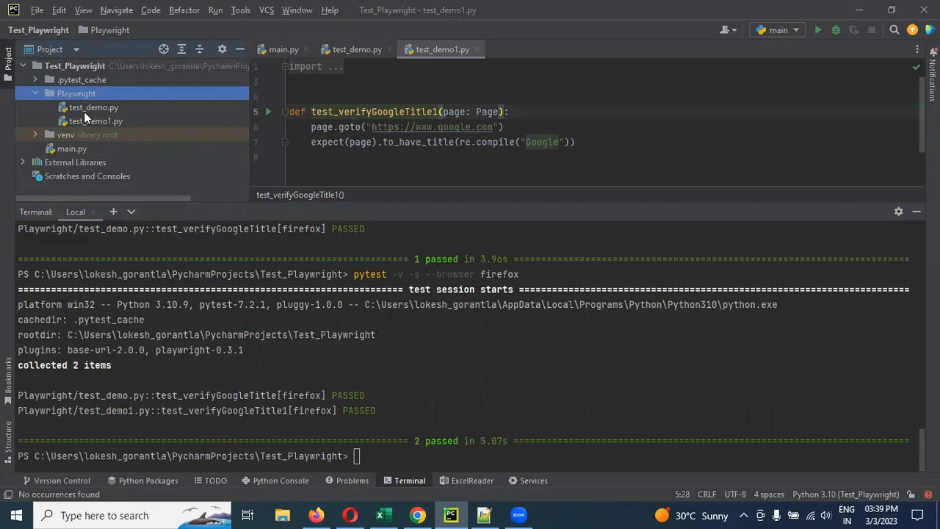
mouse_move(490, 389)
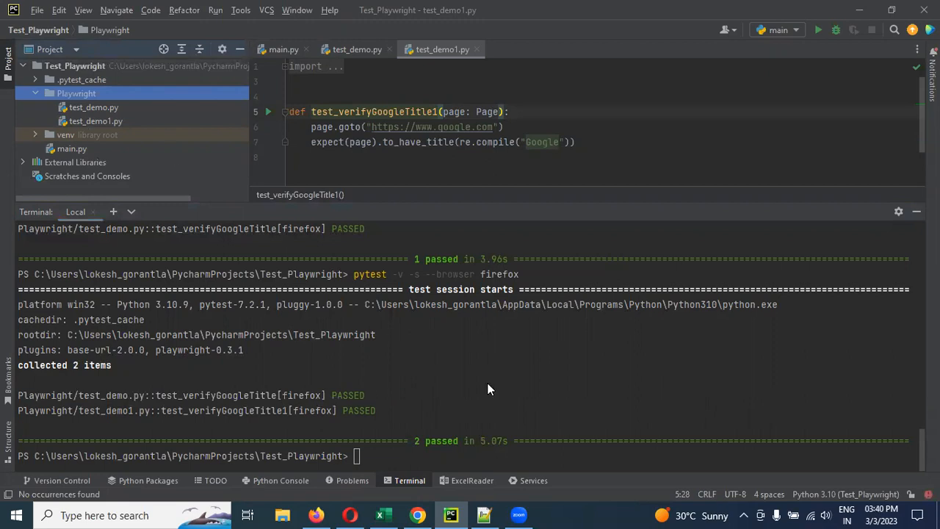
key("alt+tab")
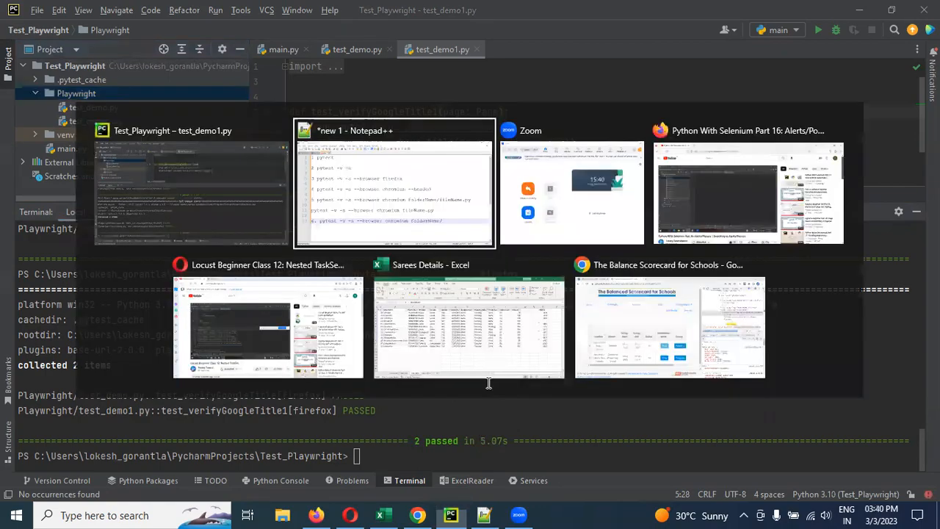
left_click(395, 184)
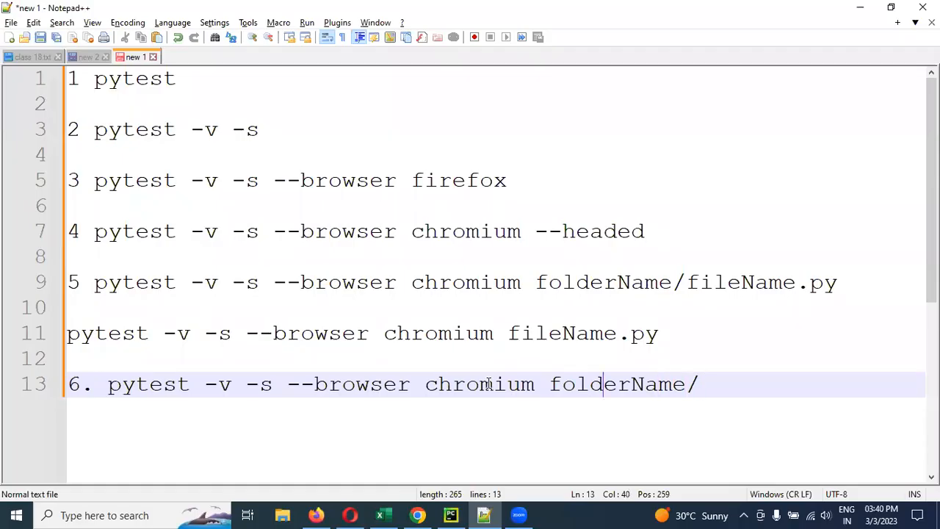
double_click(479, 384)
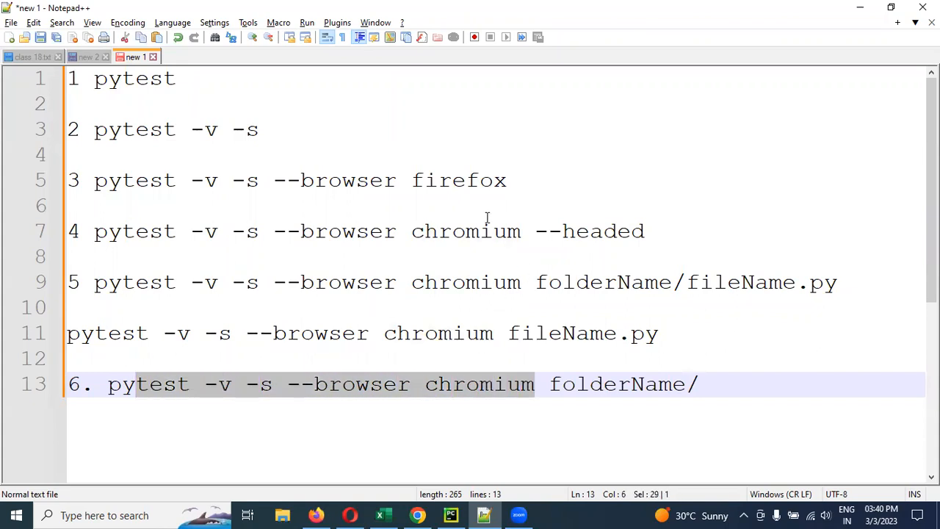
key("alt+tab")
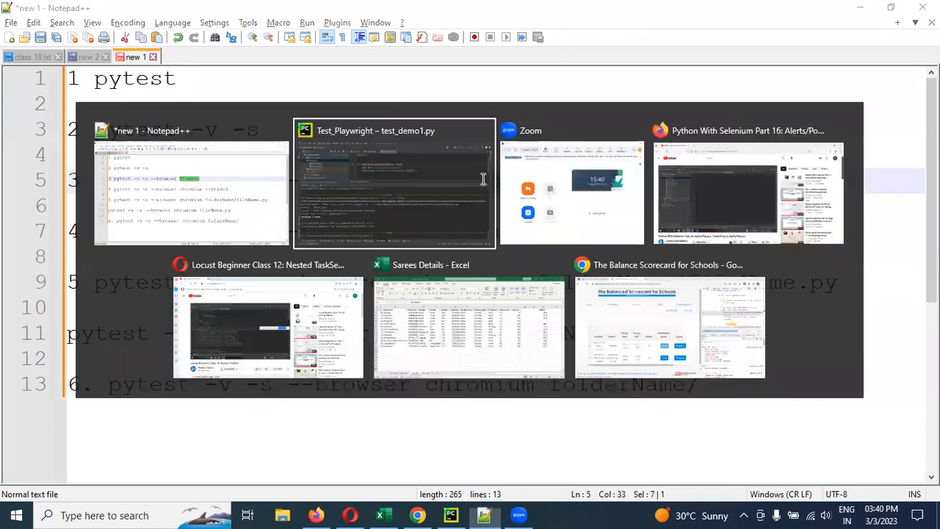
left_click(394, 183)
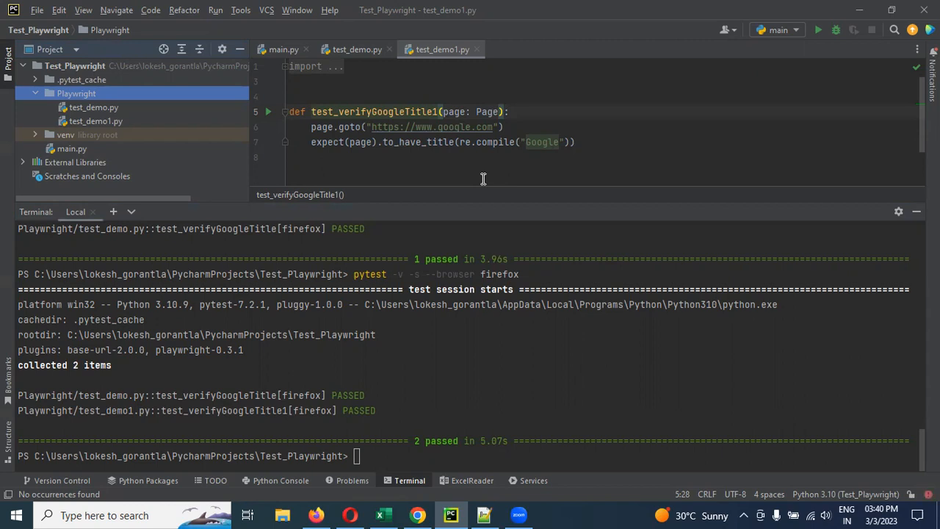
mouse_move(449, 441)
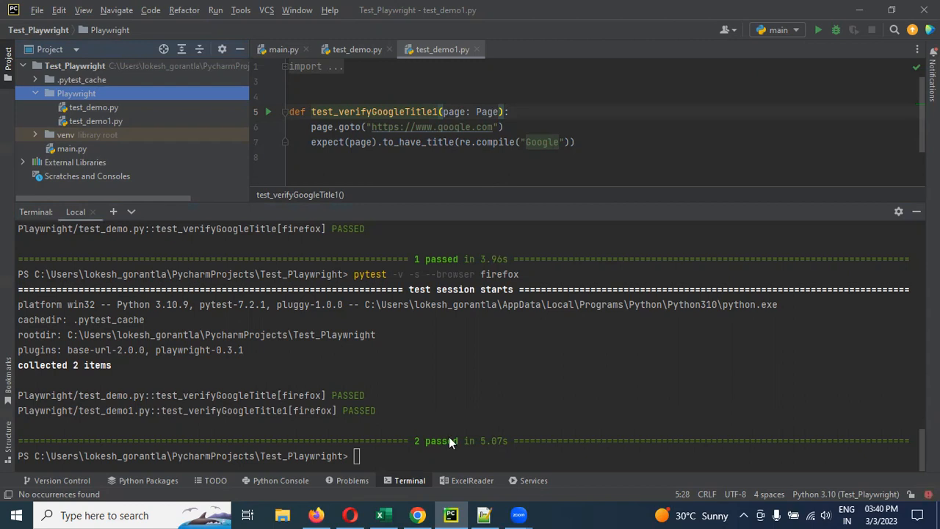
mouse_move(777, 514)
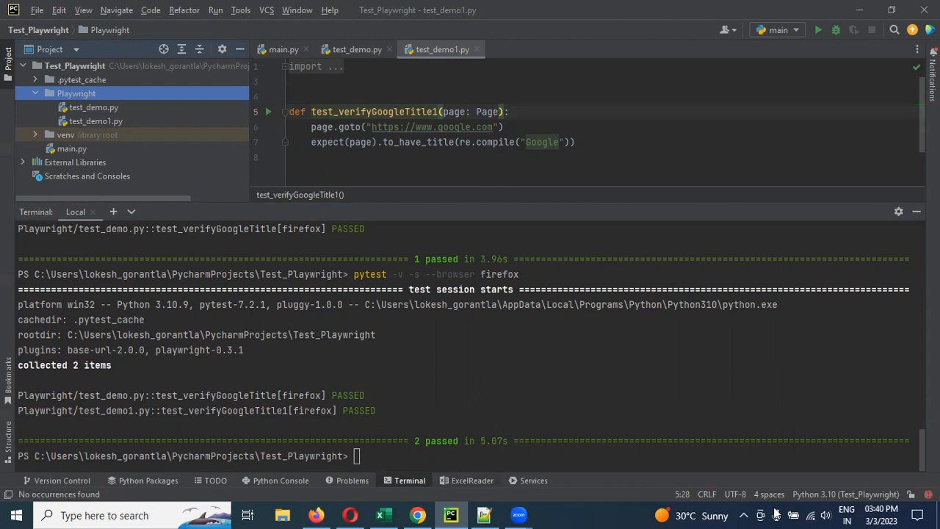